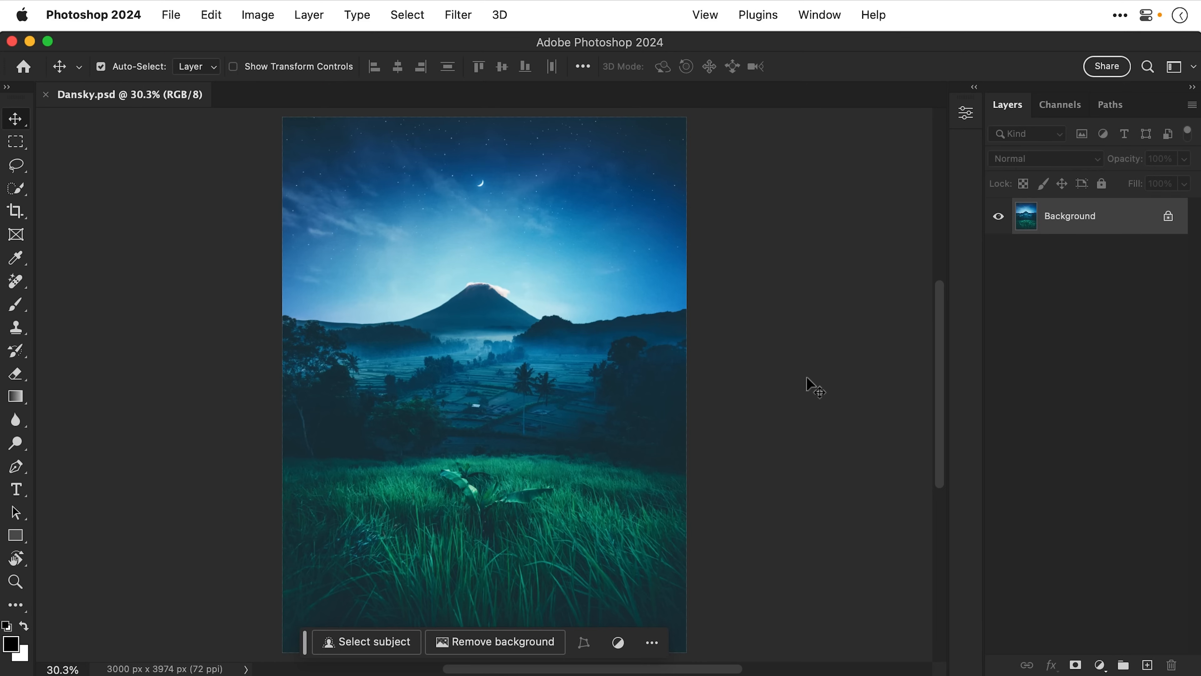
mouse_move(746, 505)
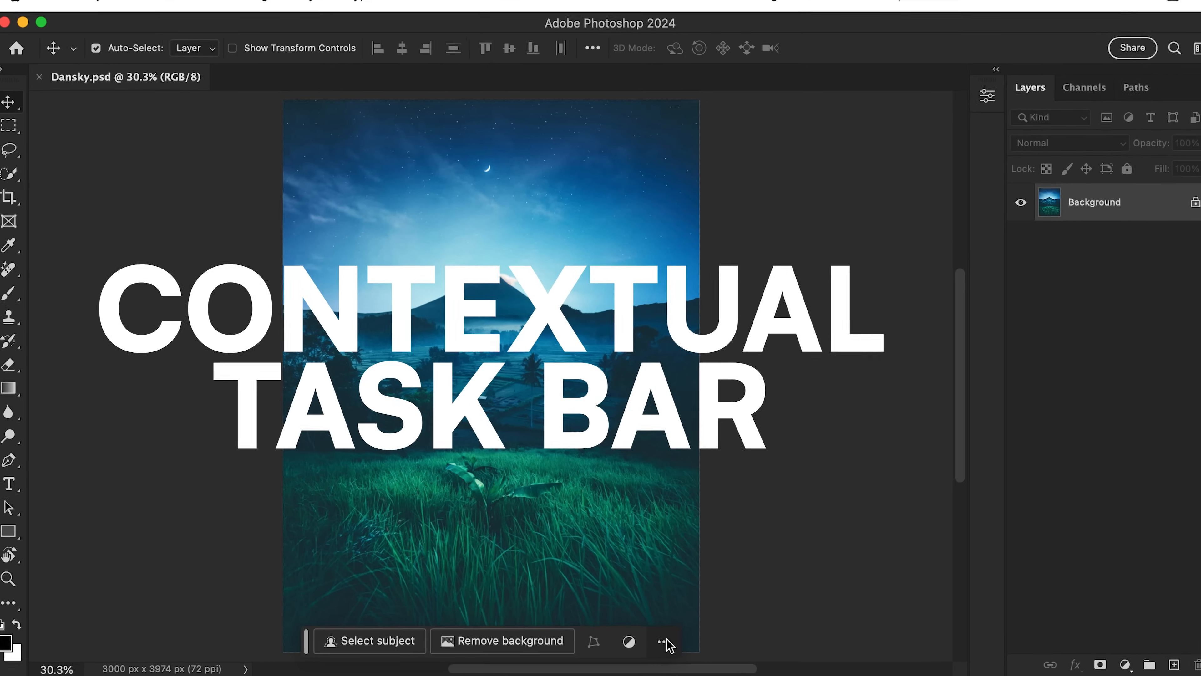
Move the contextual task bar to the lower left of the canvas via its more-options menu.
left_click(665, 641)
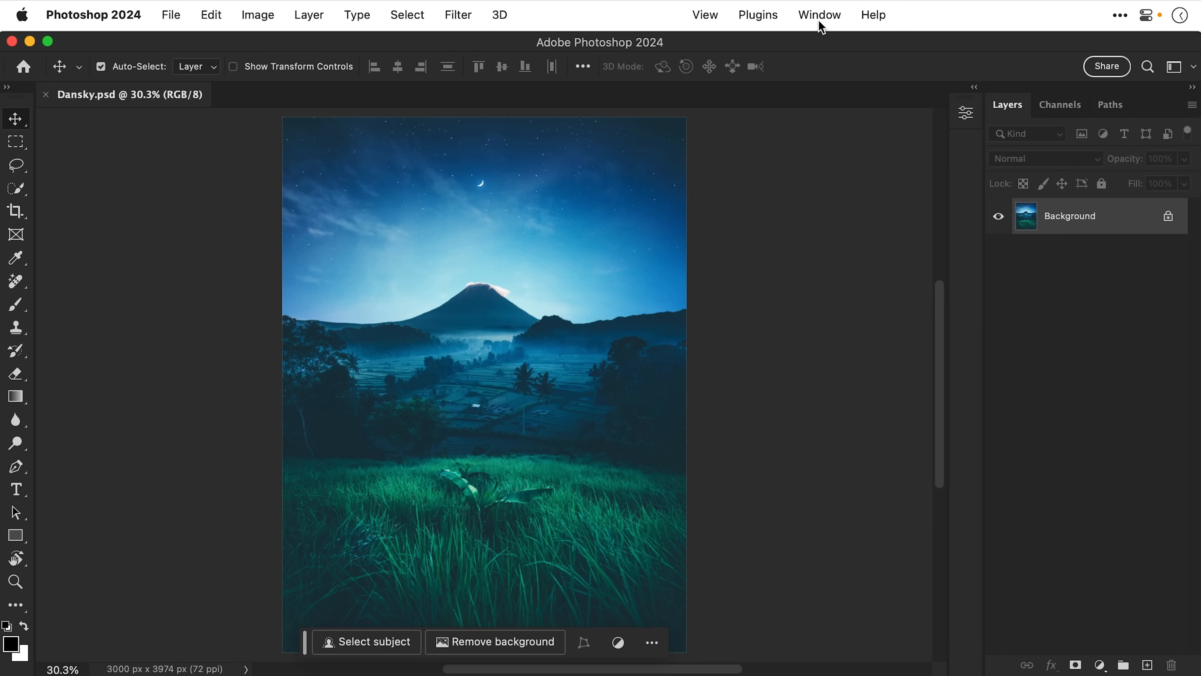
left_click(819, 14)
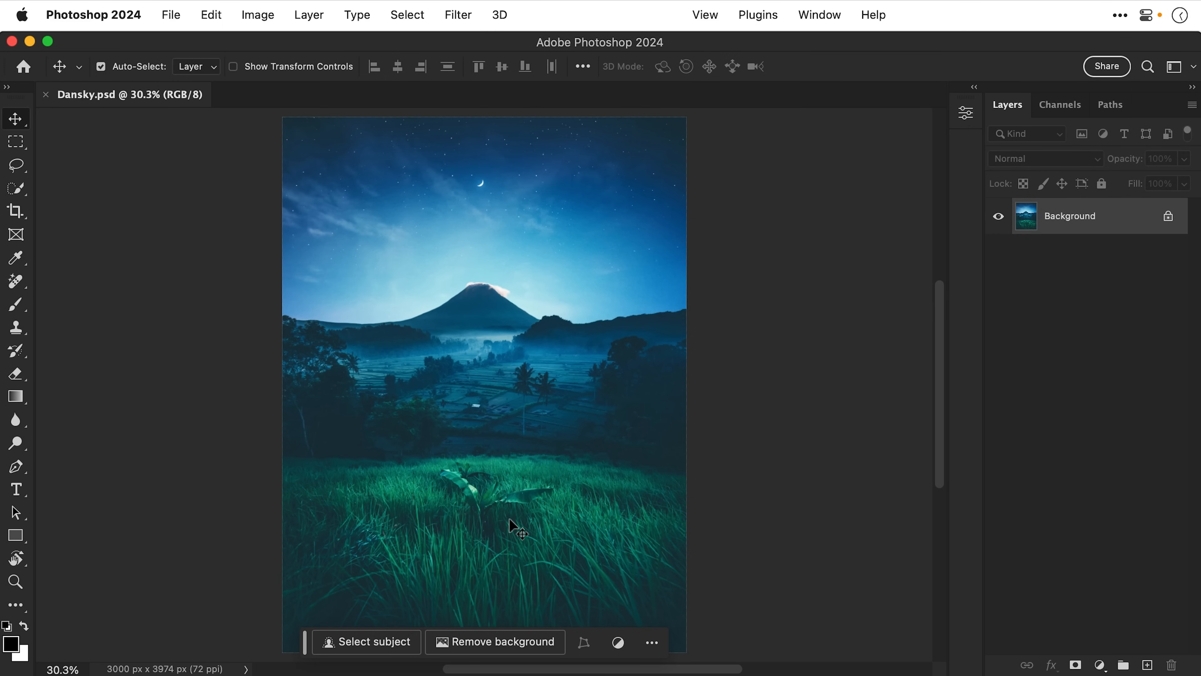
mouse_move(308, 652)
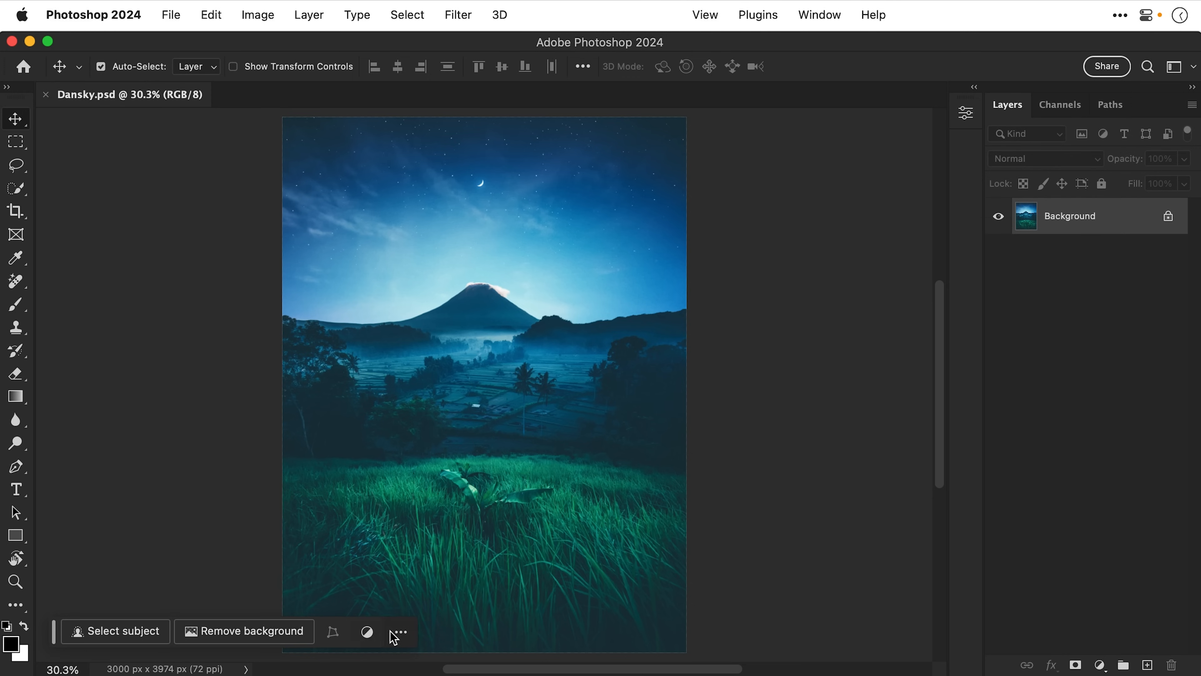
left_click(400, 631)
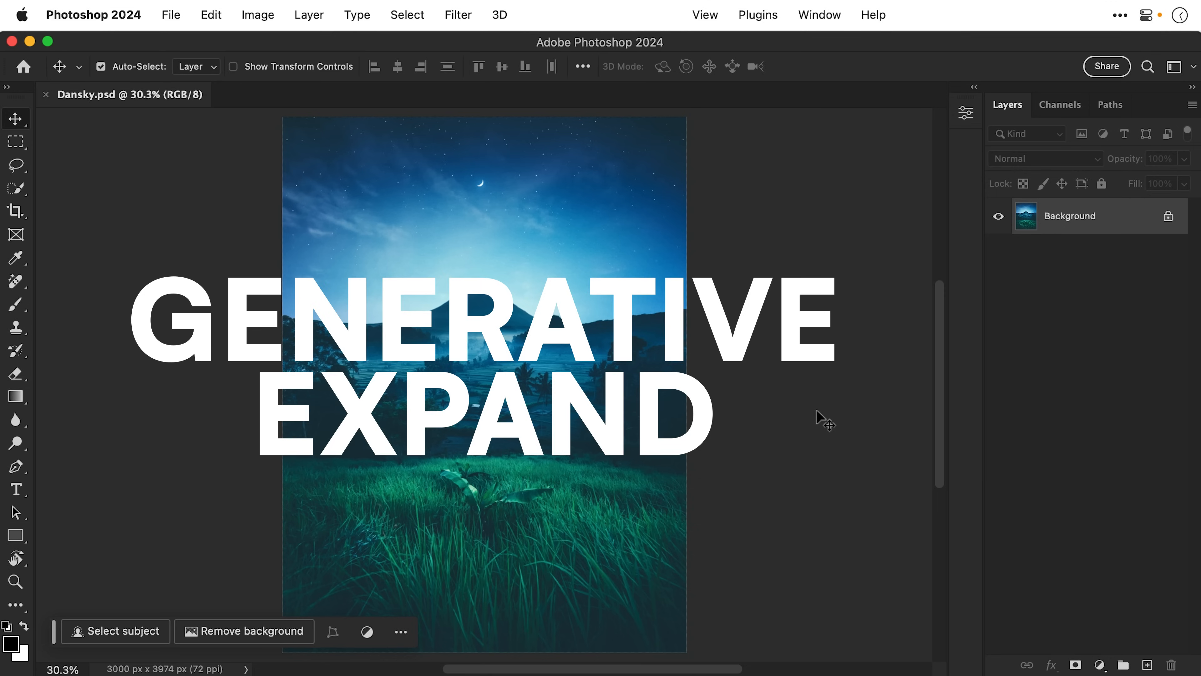
With the Crop tool, widen the canvas evenly on both sides to 5746 px, keeping Fill at Generative Expand.
left_click(15, 211)
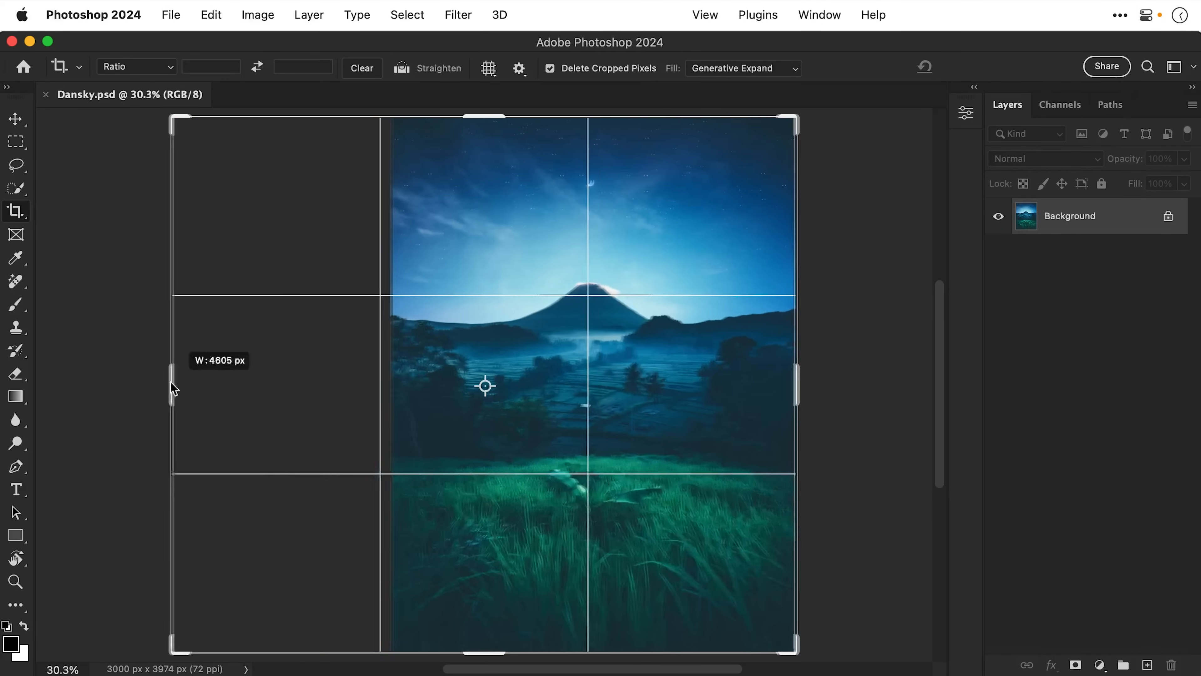
left_click_drag(174, 387, 303, 386)
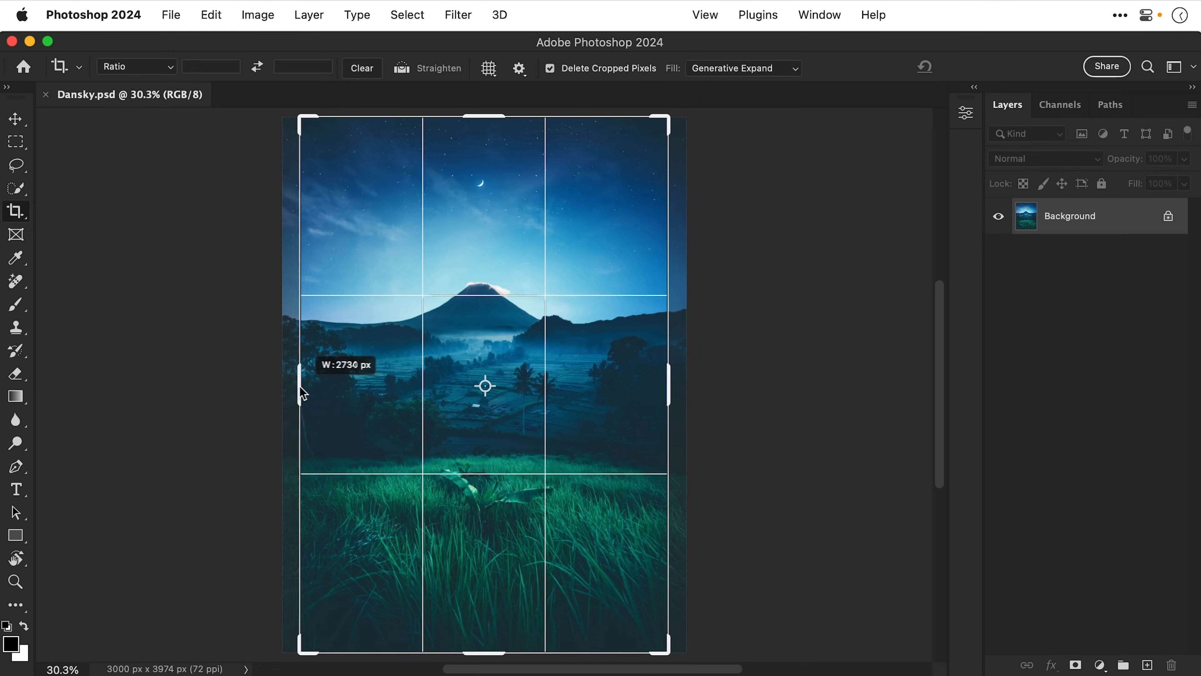
left_click_drag(299, 385, 99, 385)
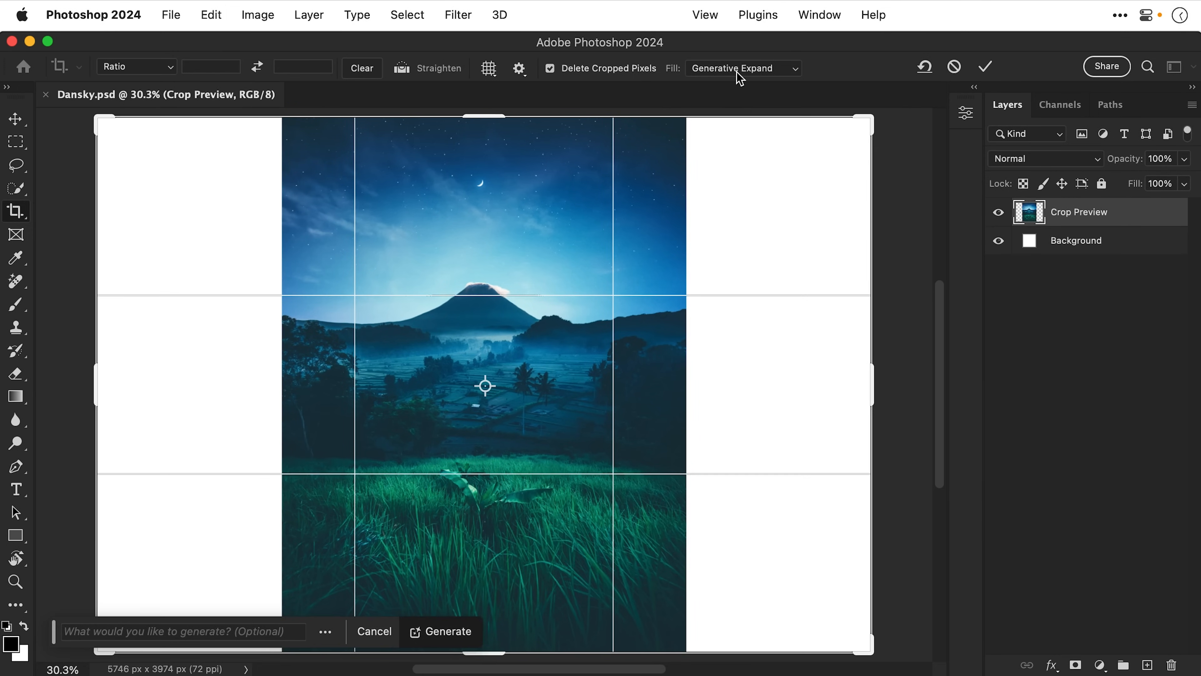
left_click(741, 68)
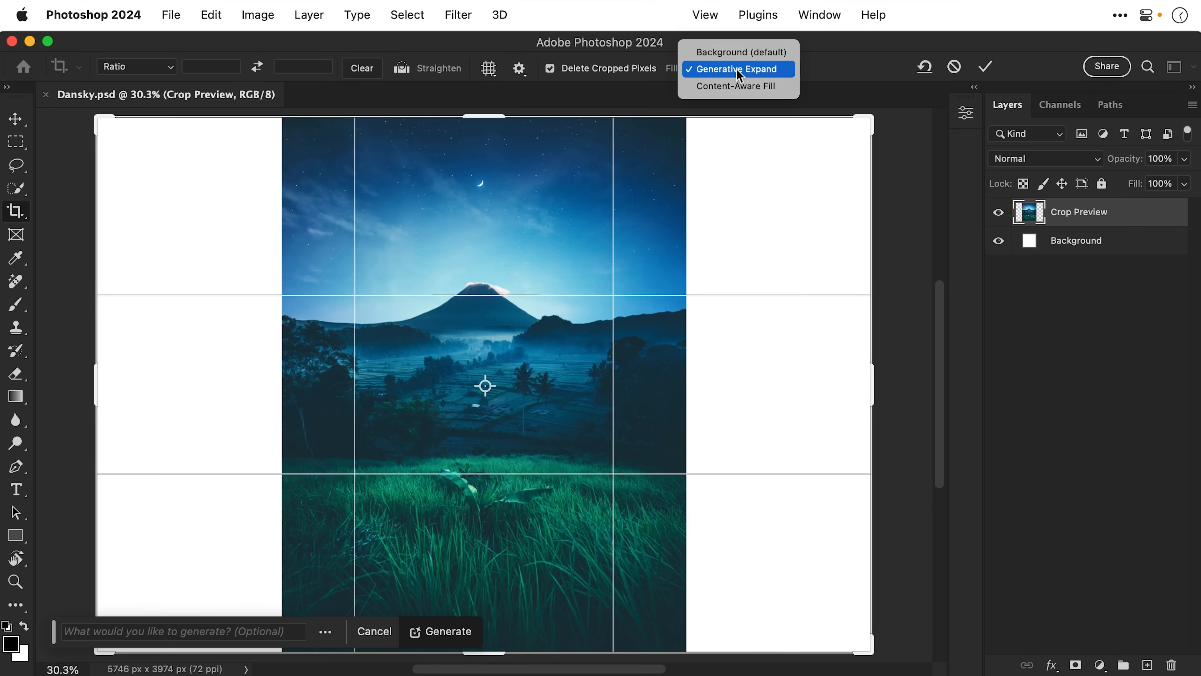
mouse_move(738, 52)
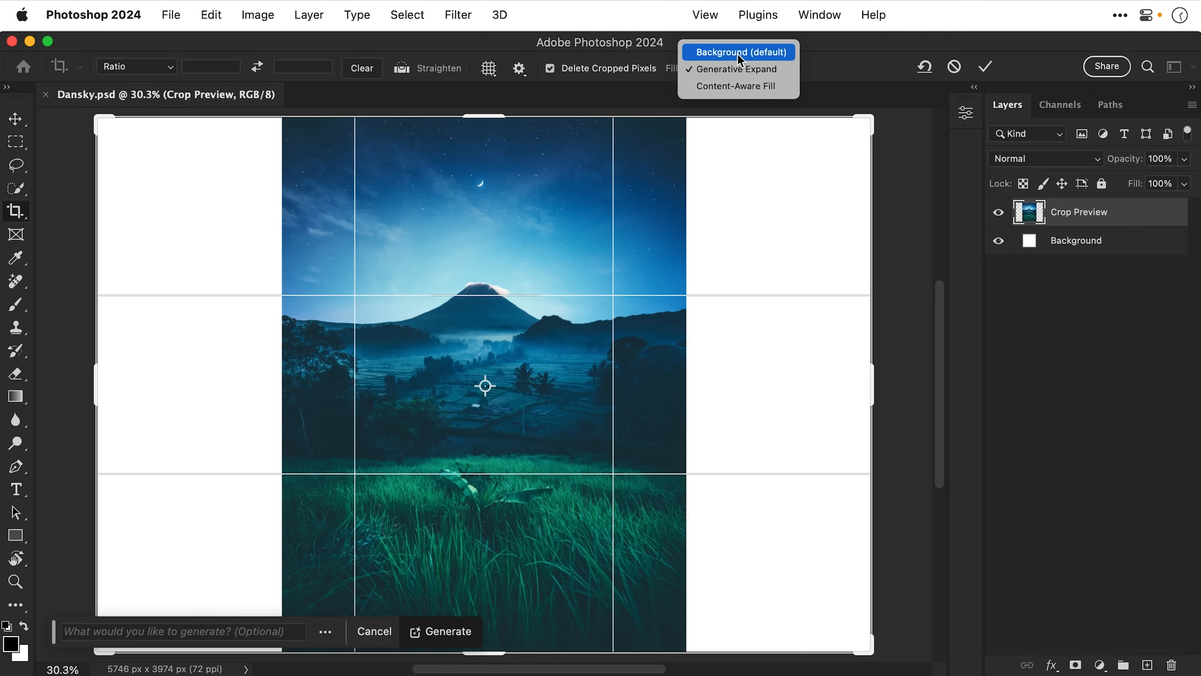
left_click(737, 69)
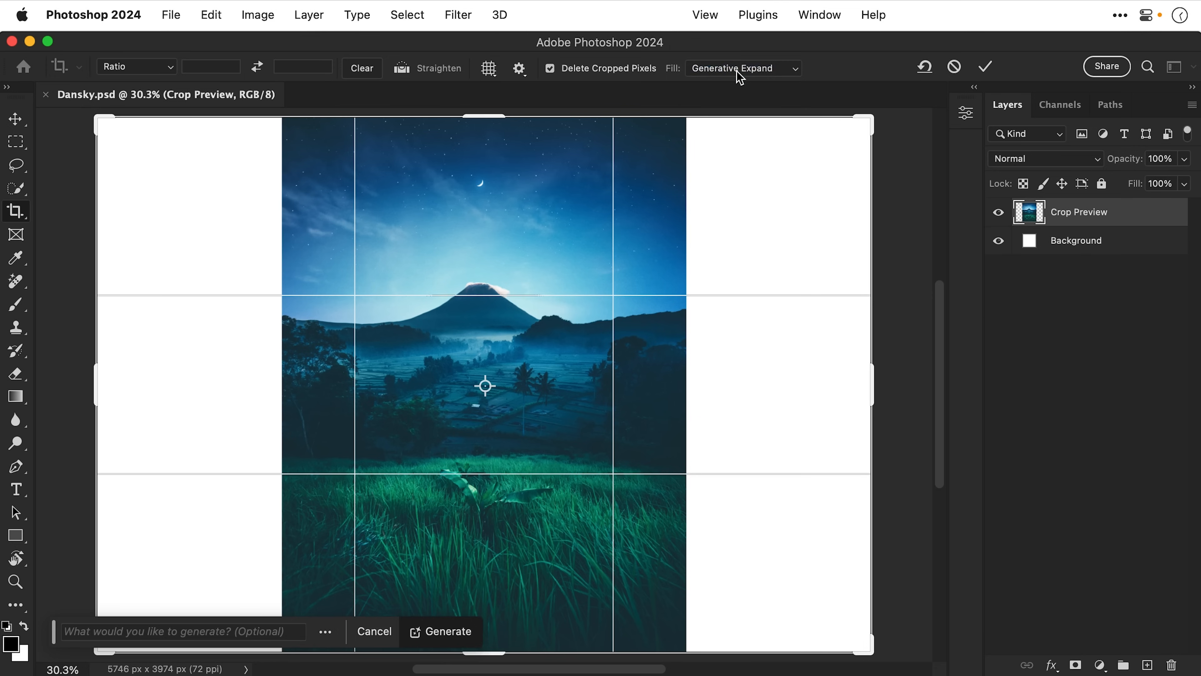
Generate the expanded scenery and keep the third expansion variation.
left_click(441, 631)
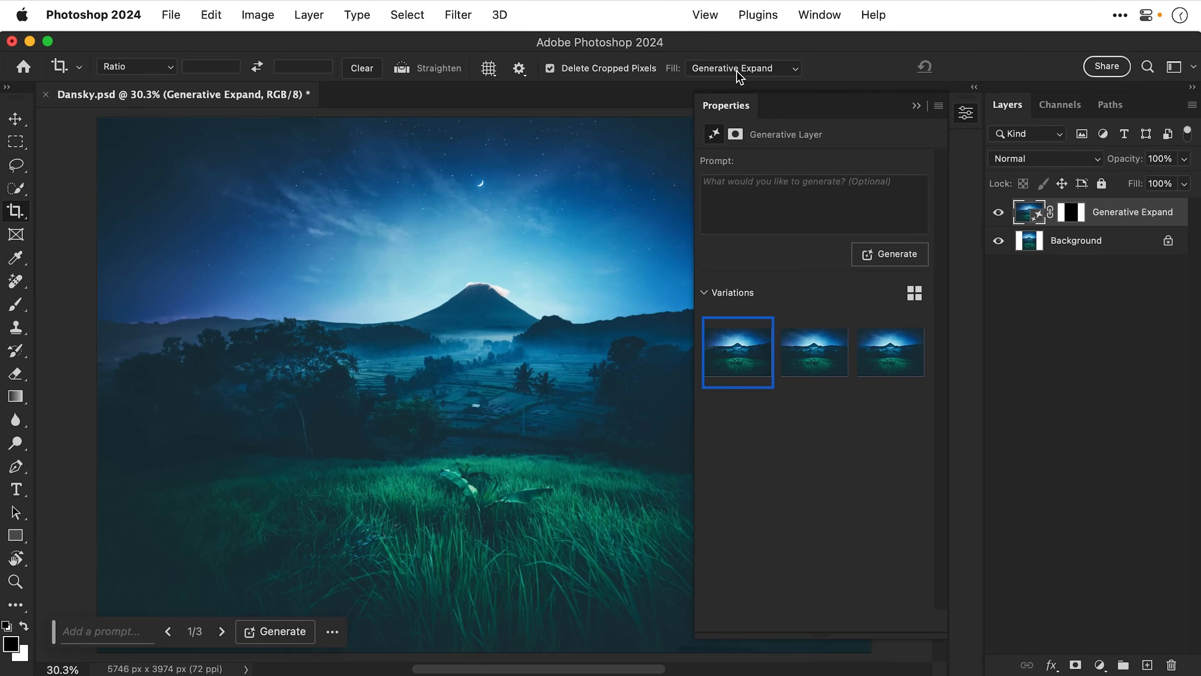
mouse_move(814, 351)
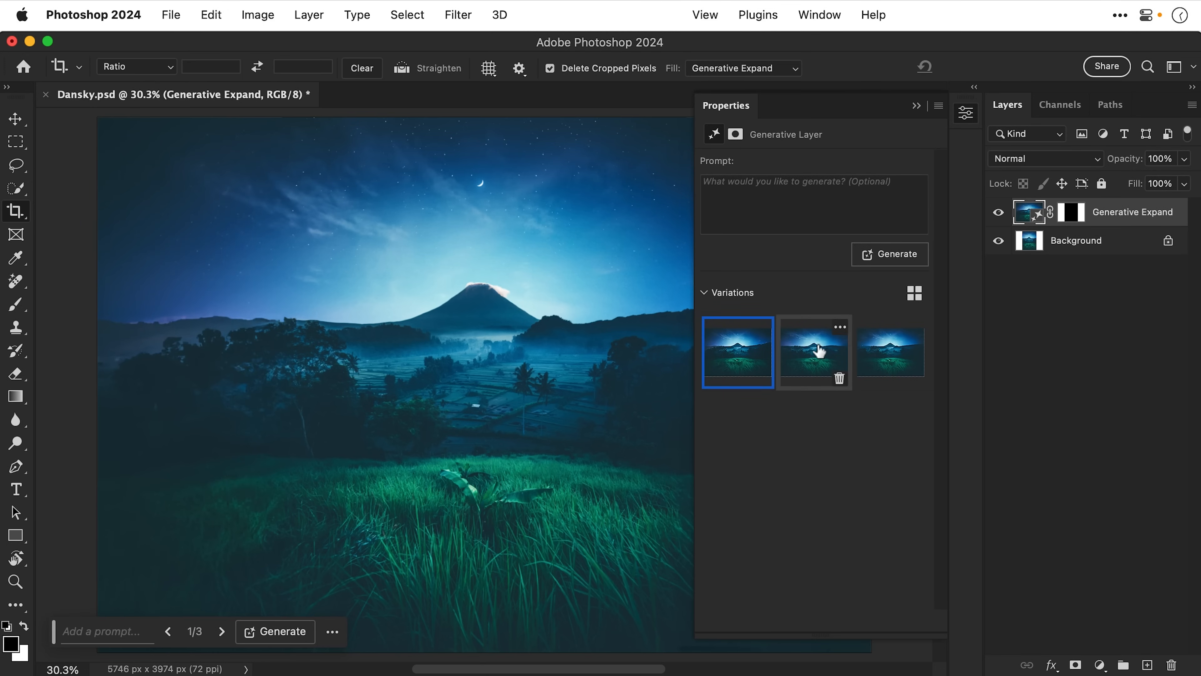
left_click(813, 352)
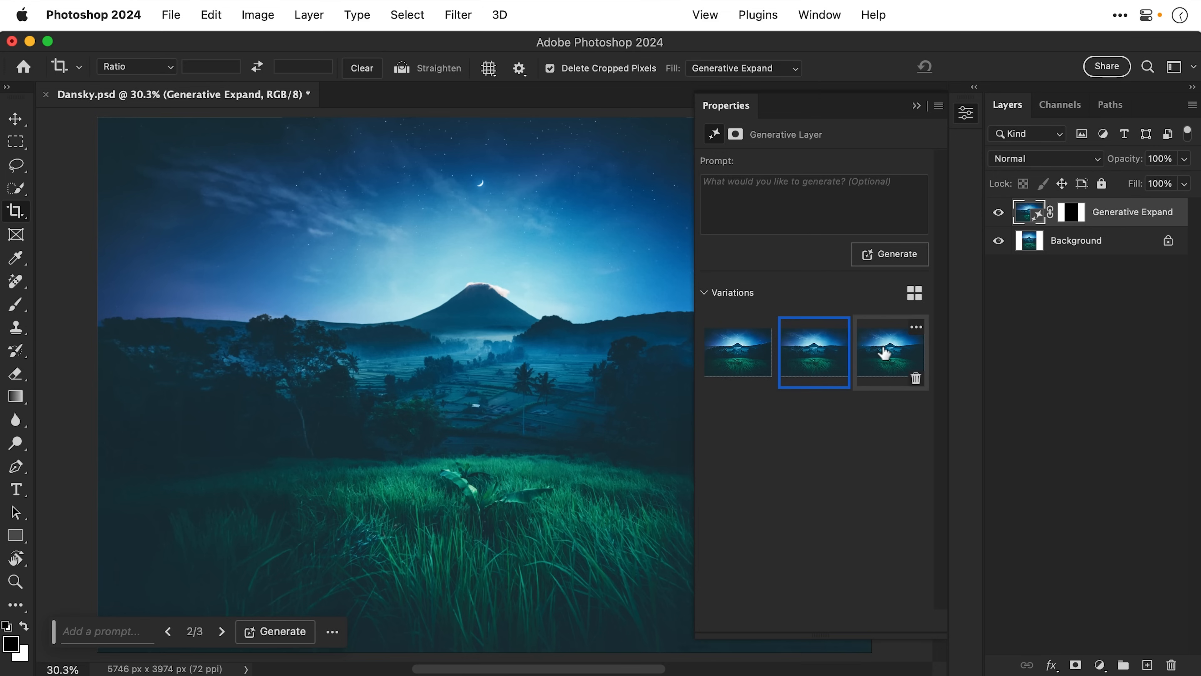
left_click(890, 351)
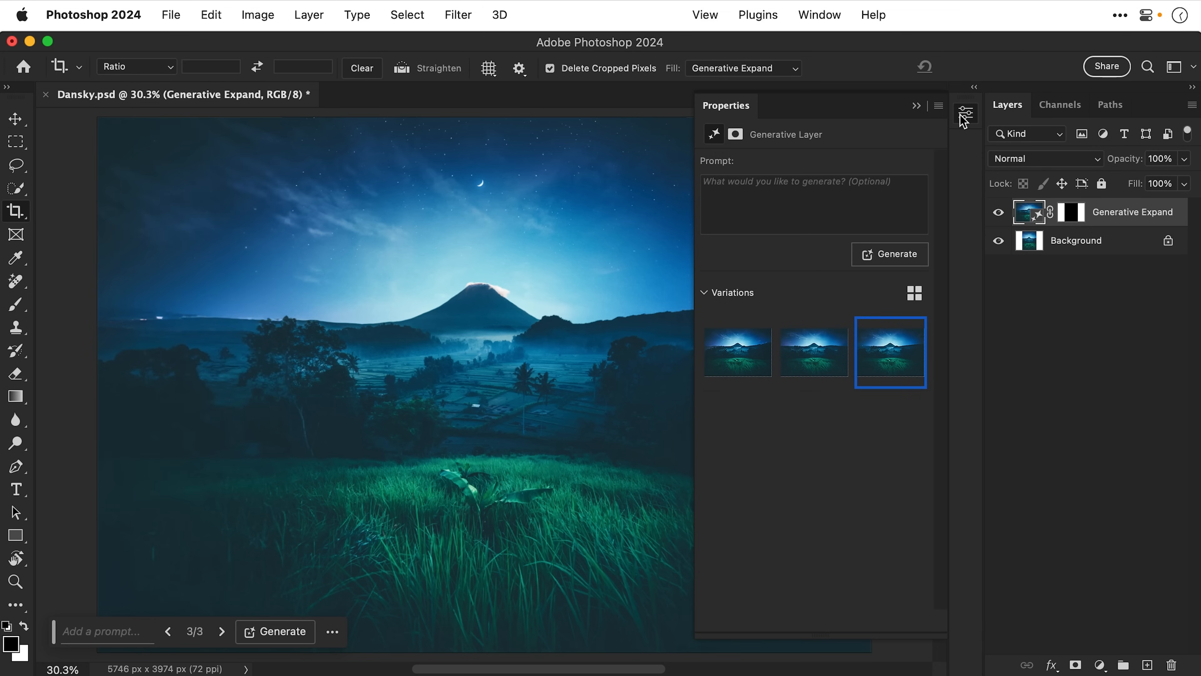
left_click(966, 112)
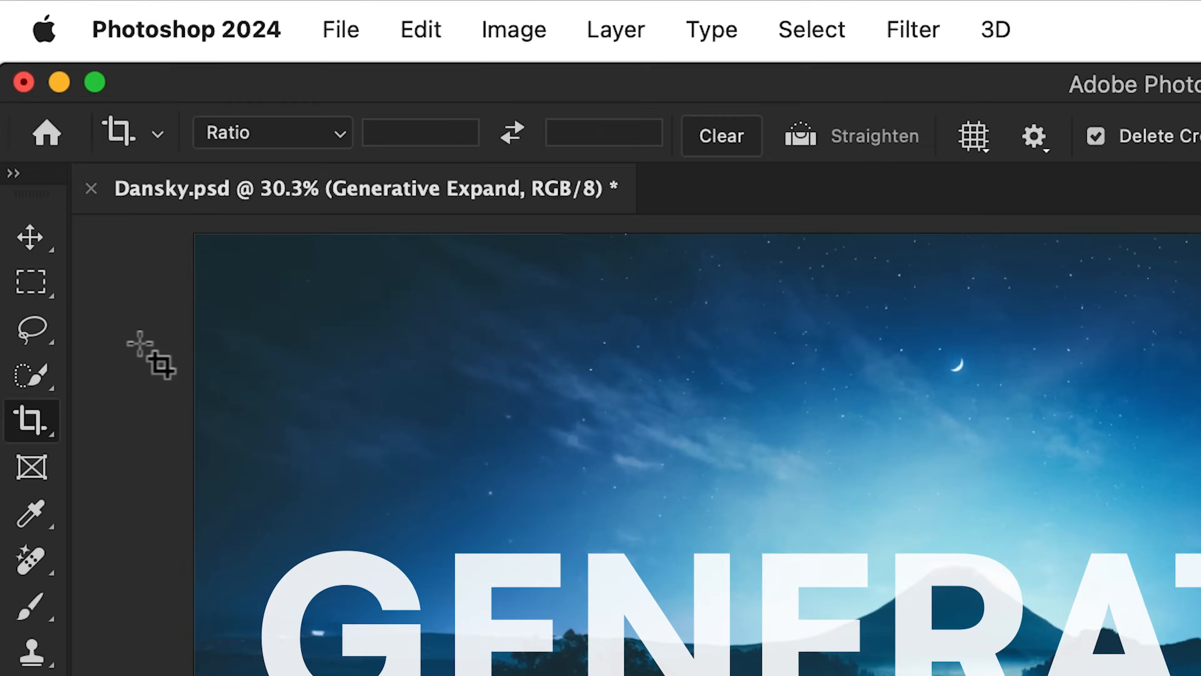
Lasso the mountain peak and Generative Fill it with the prompt 'castle'.
left_click(31, 329)
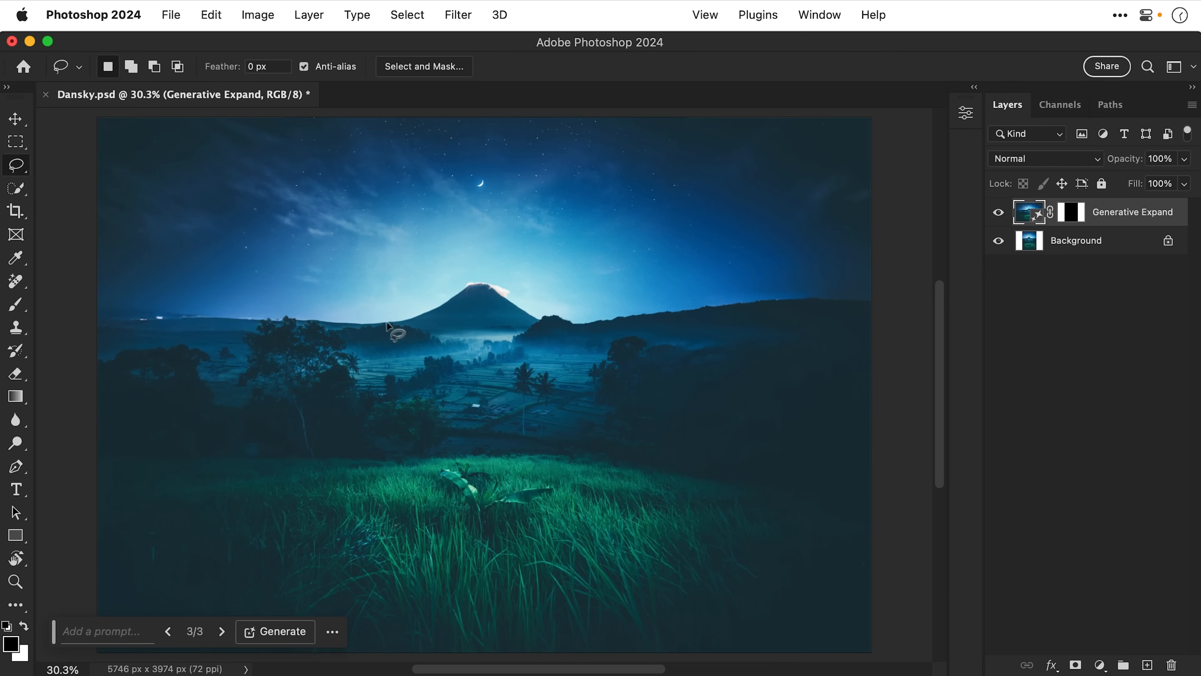
left_click_drag(390, 329, 597, 317)
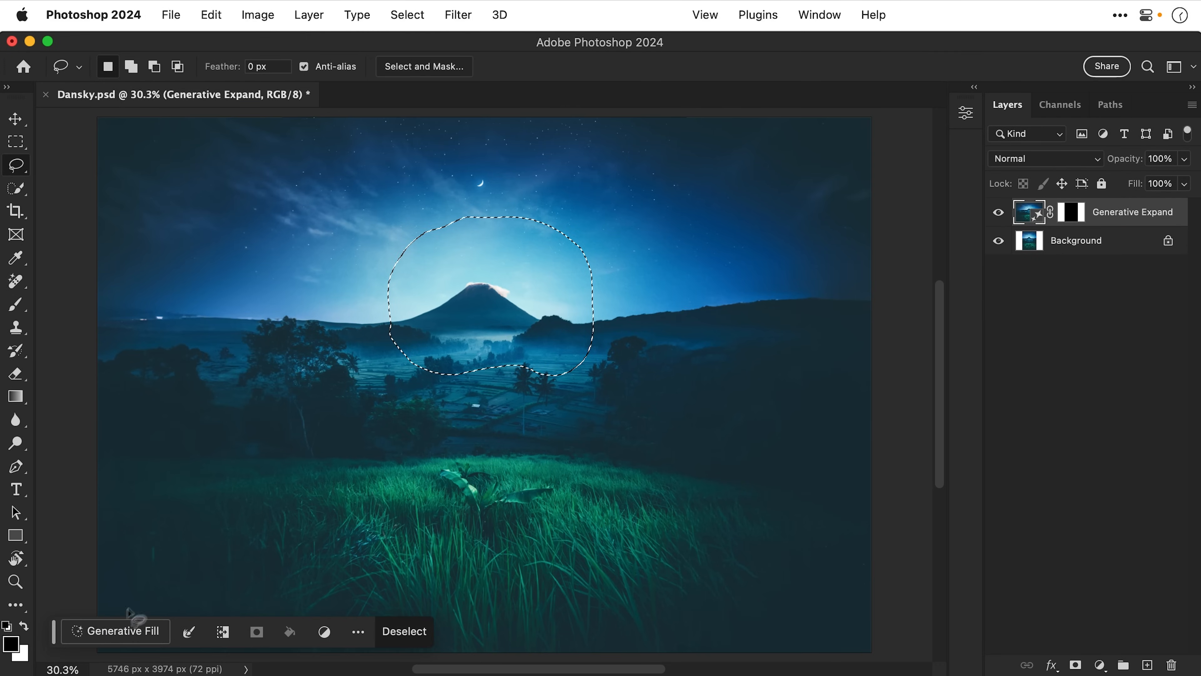
left_click(115, 630)
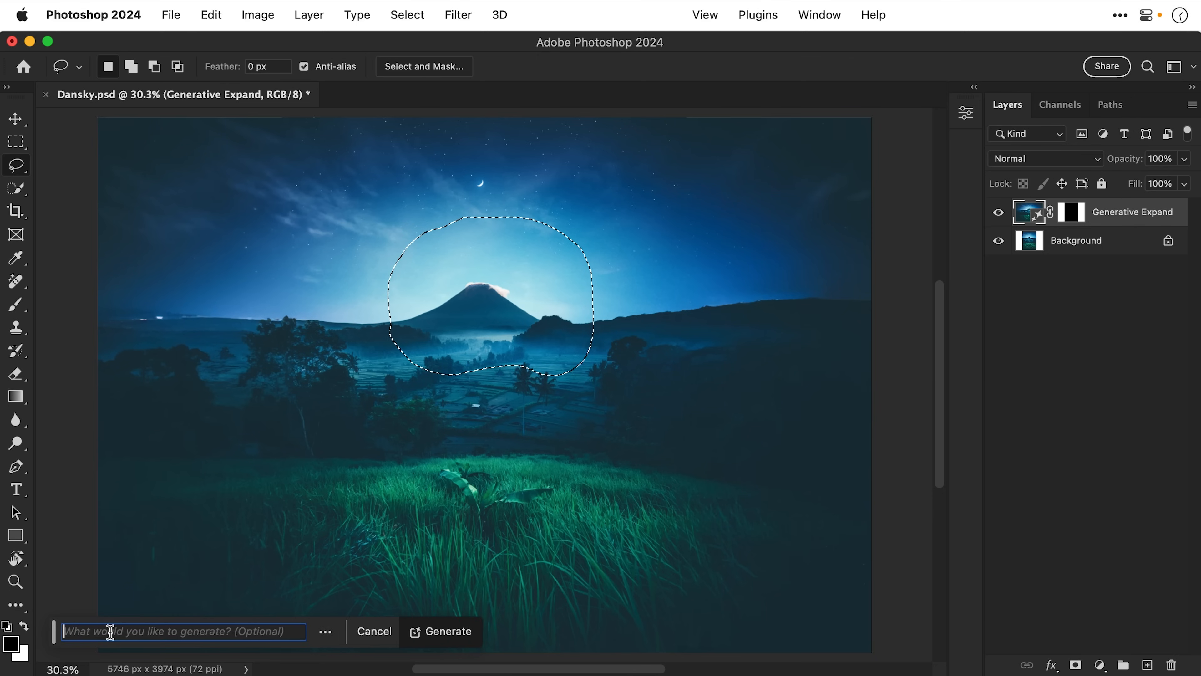
type("castle")
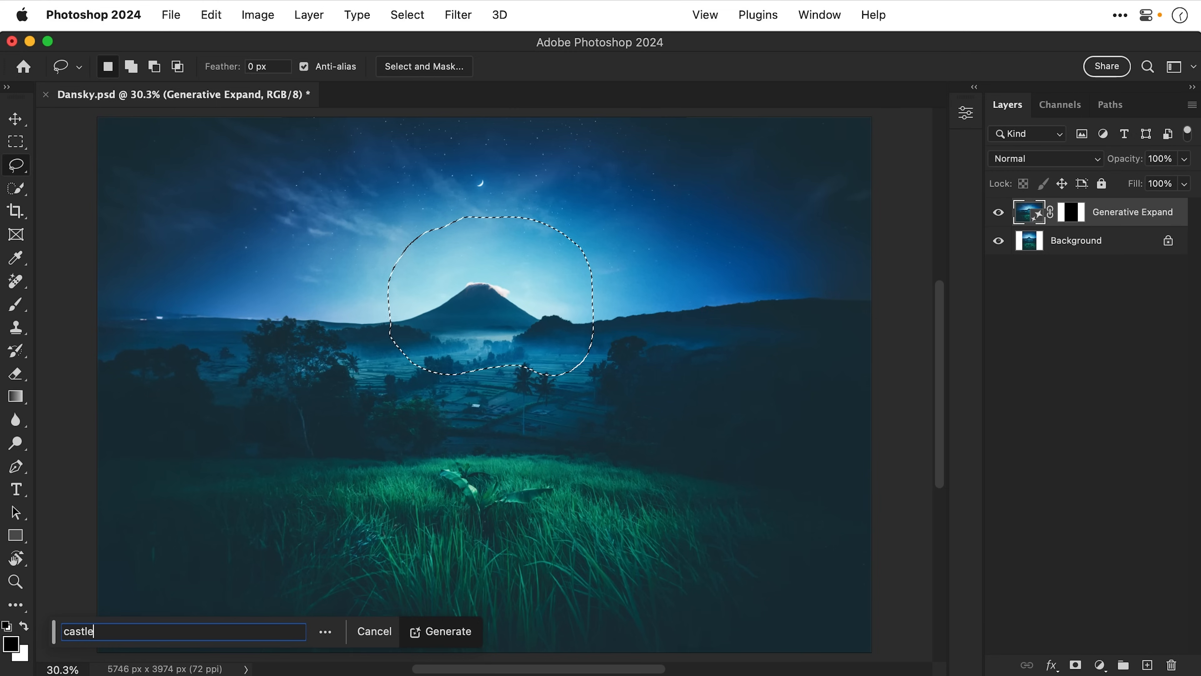
left_click(440, 630)
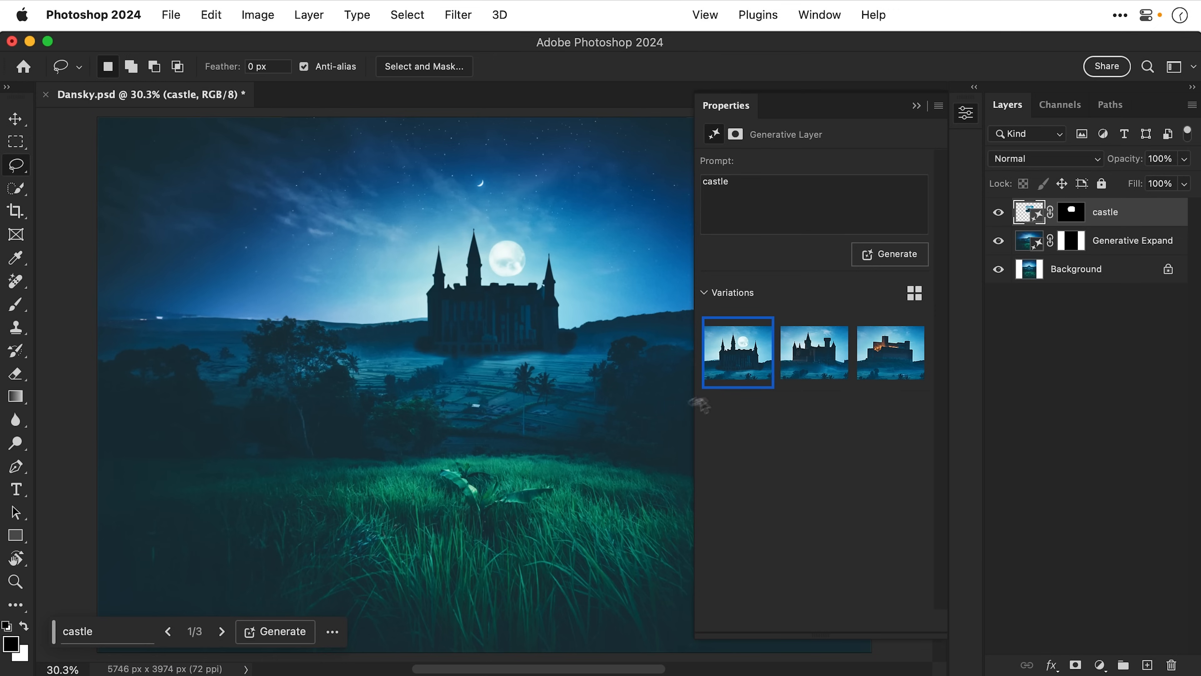
Generate three more castle variations and keep the second, tall-spired one.
left_click(813, 353)
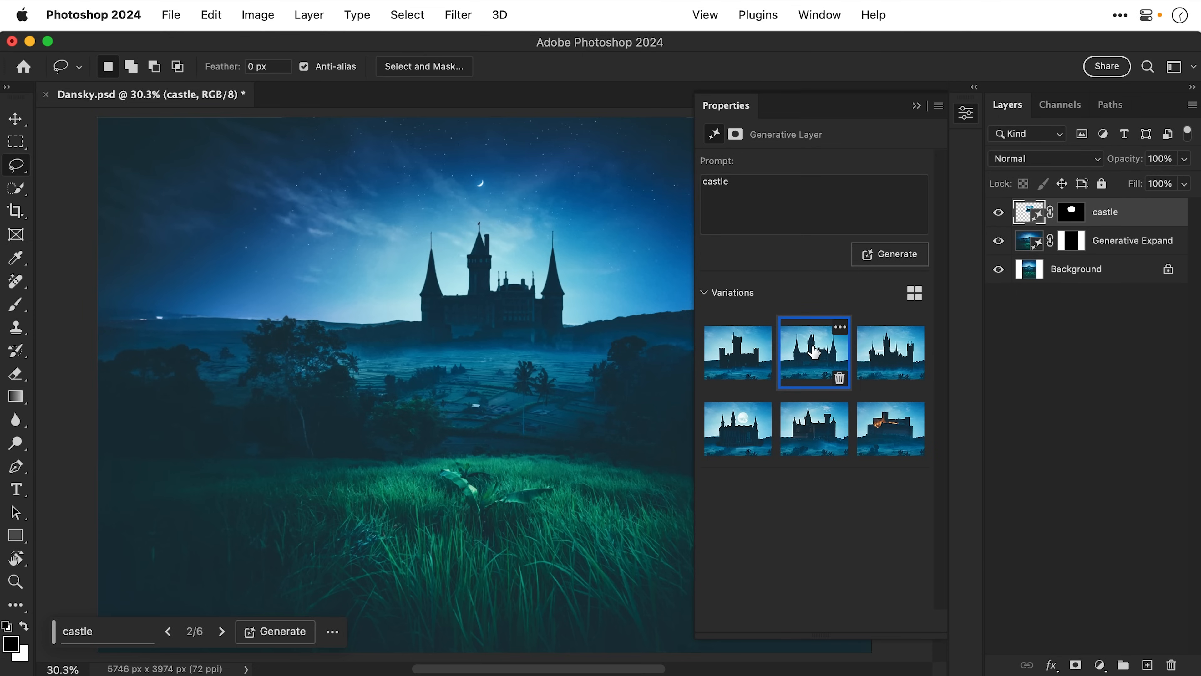
left_click(966, 112)
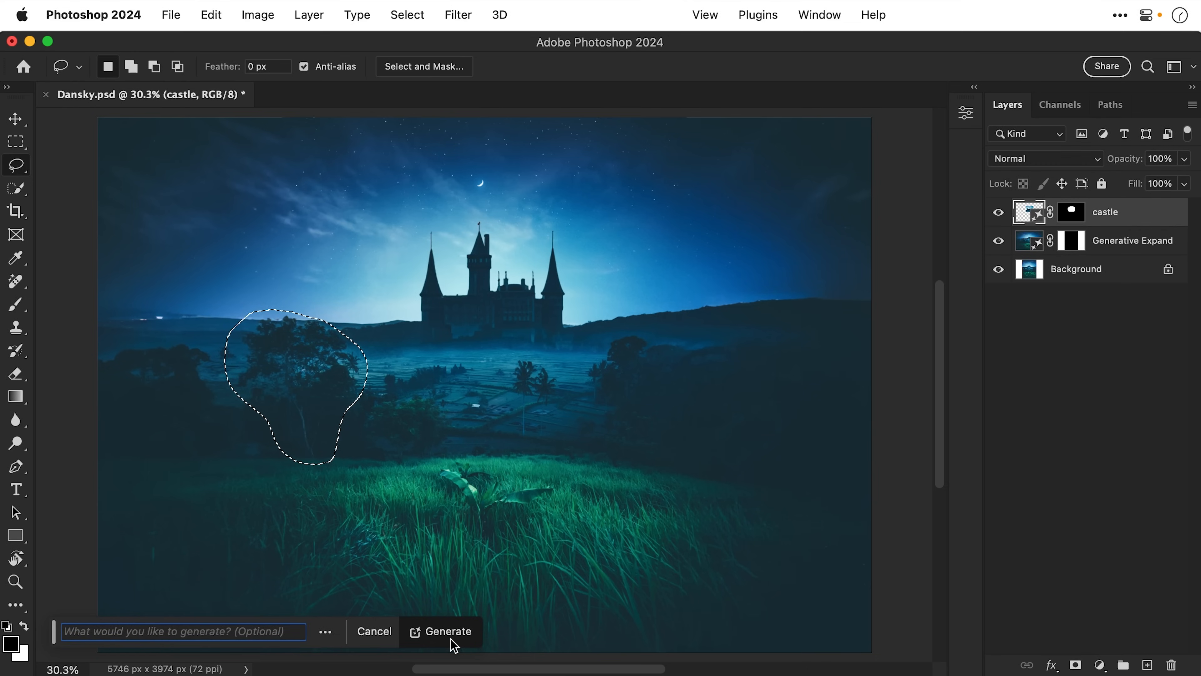
Generative Fill the lassoed left tree with no prompt to replace it with landscape.
left_click(449, 631)
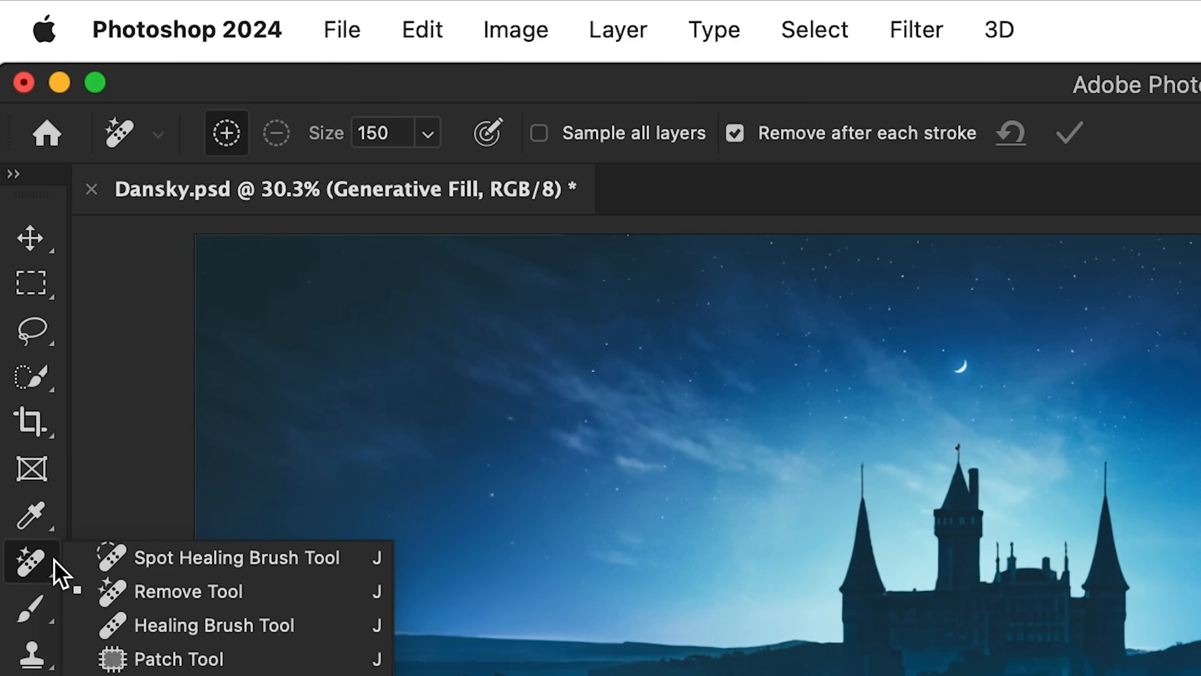
mouse_move(188, 591)
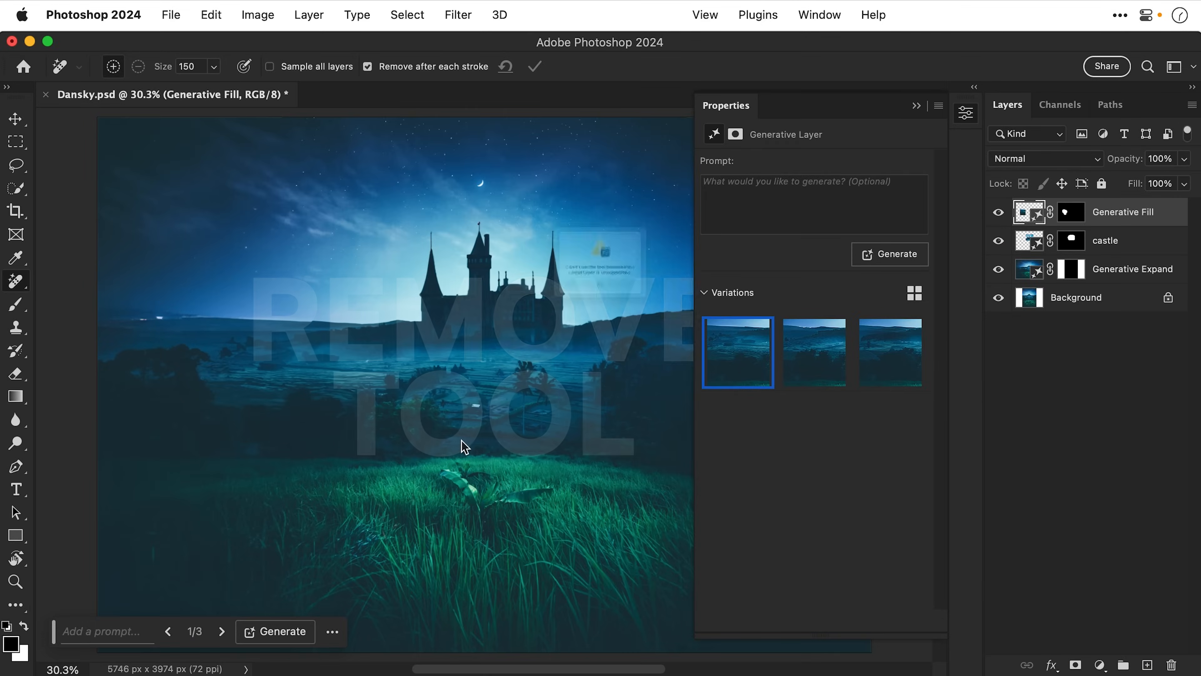
Try the Remove Tool on the generative layer and dismiss the unsupported-layer alert.
left_click(463, 447)
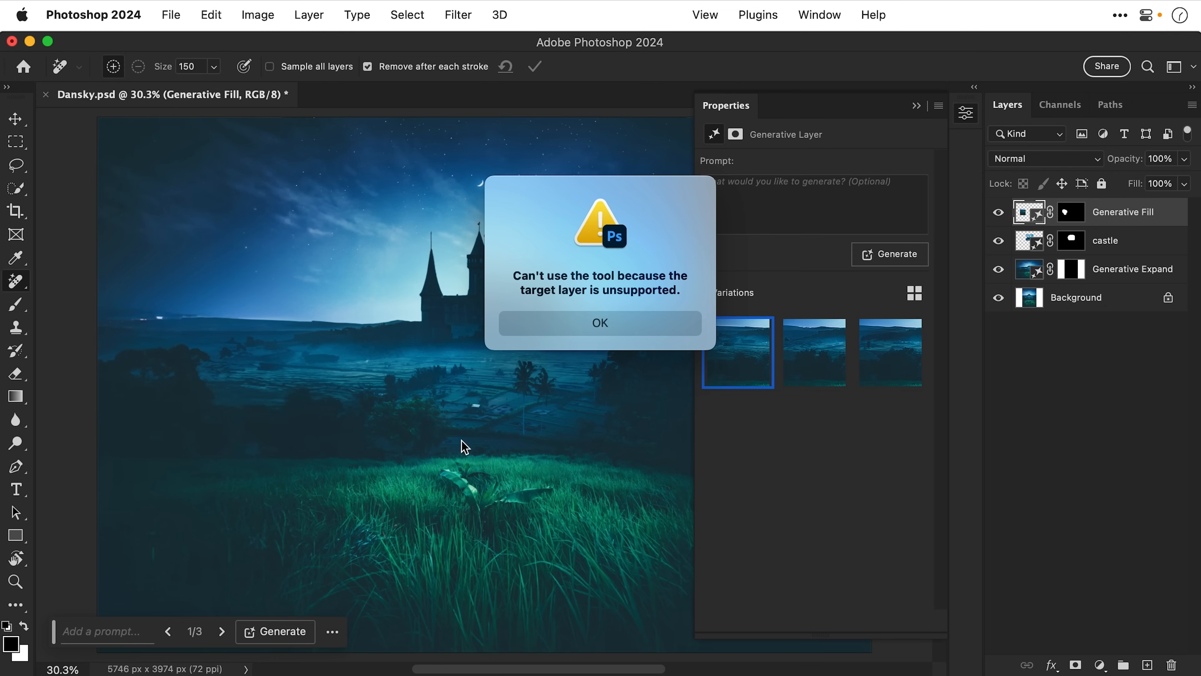
left_click(600, 322)
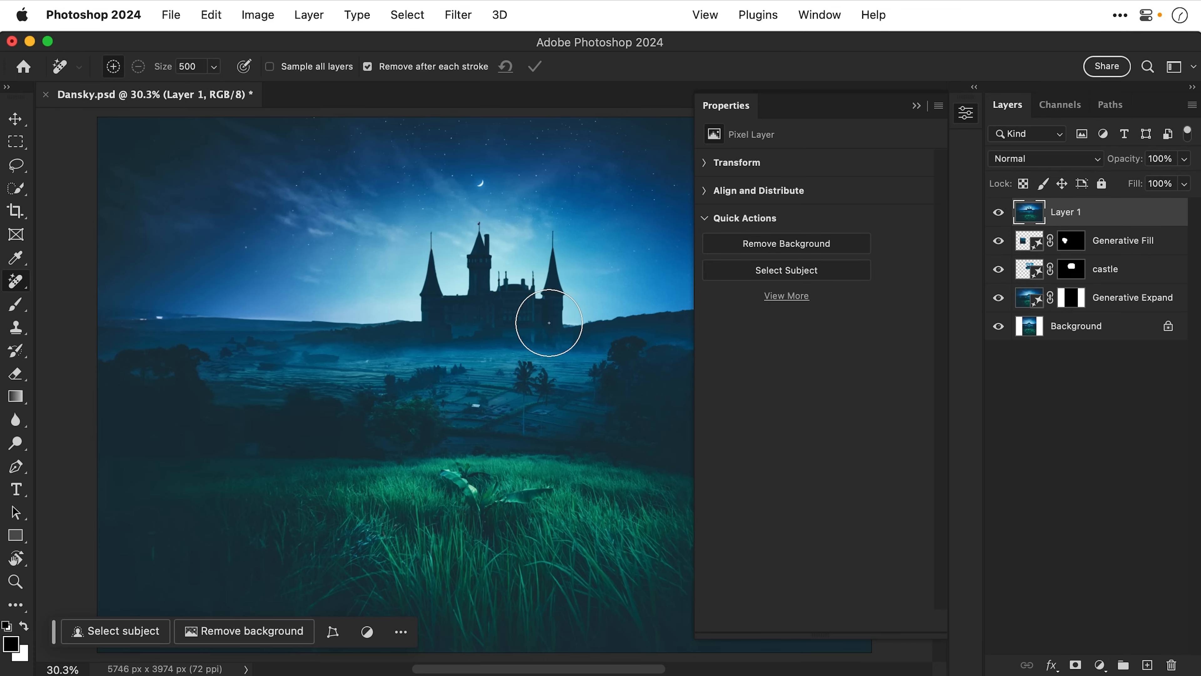
Set the Remove Tool brush size to 300 on the stamped Layer 1.
type("300")
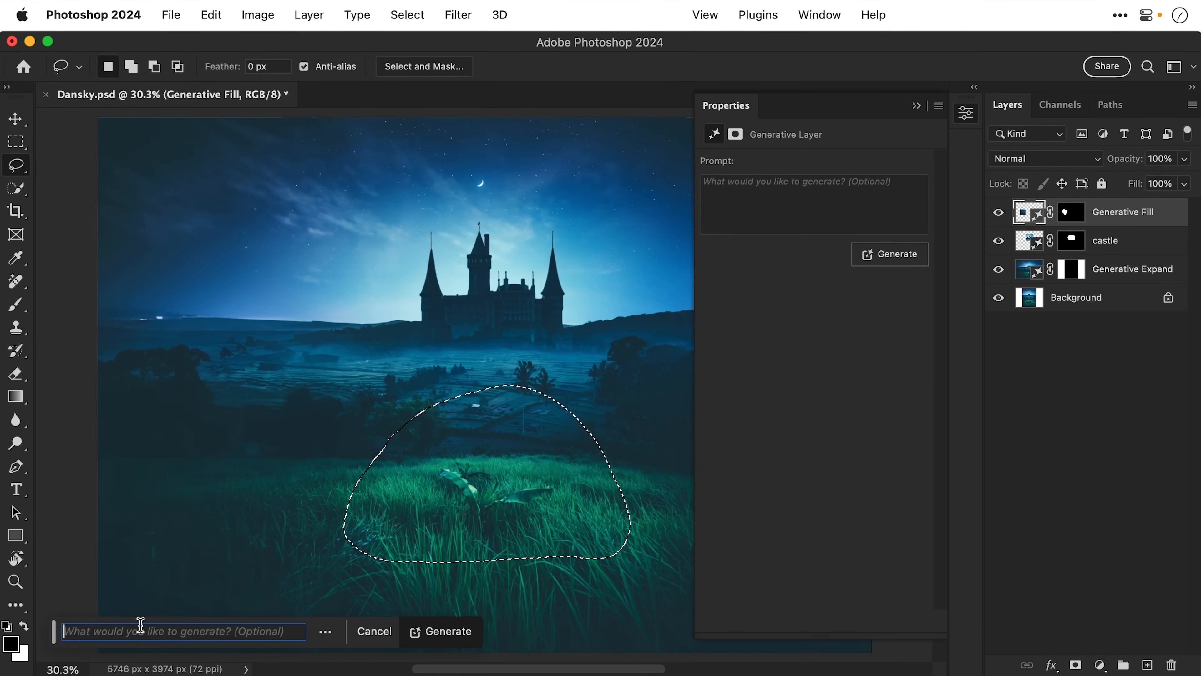
Generative Fill the lassoed foreground grass with the prompt 'rocks'.
type("rocks")
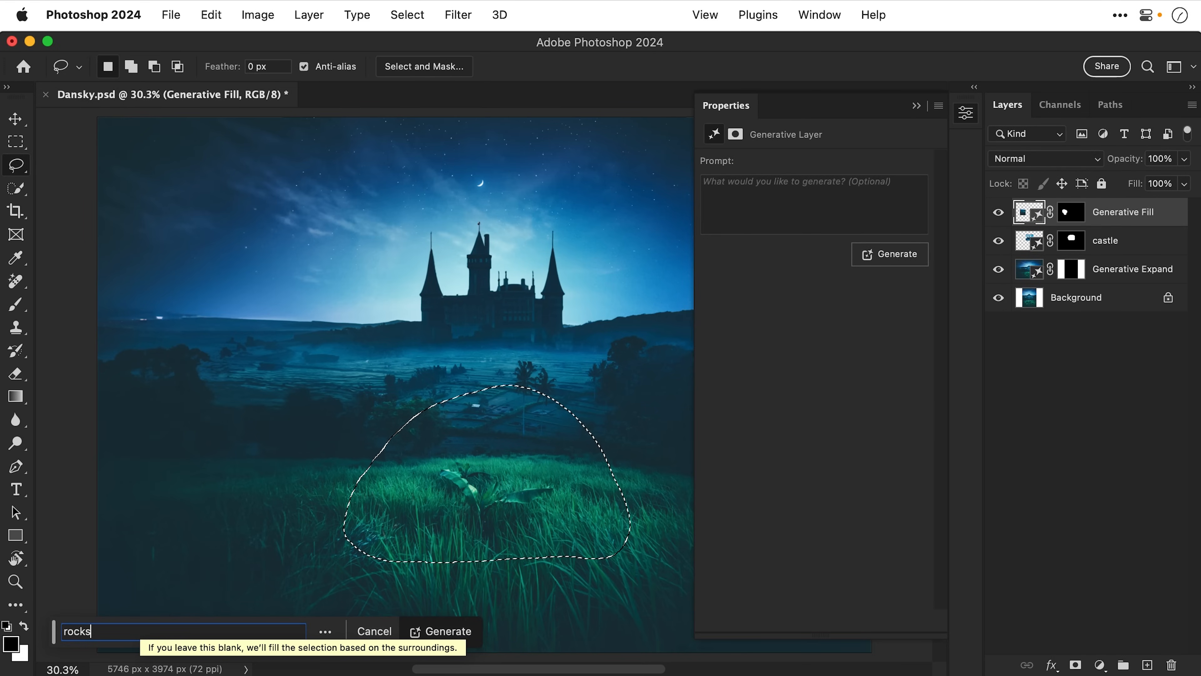
left_click(440, 630)
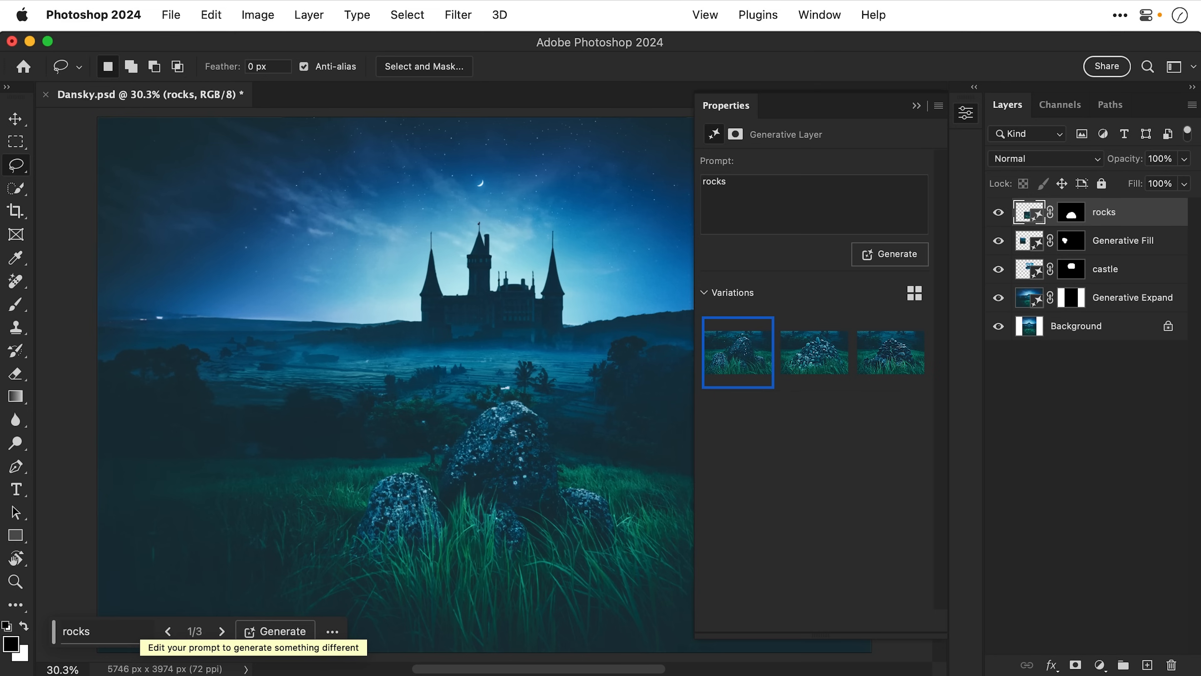
left_click(222, 631)
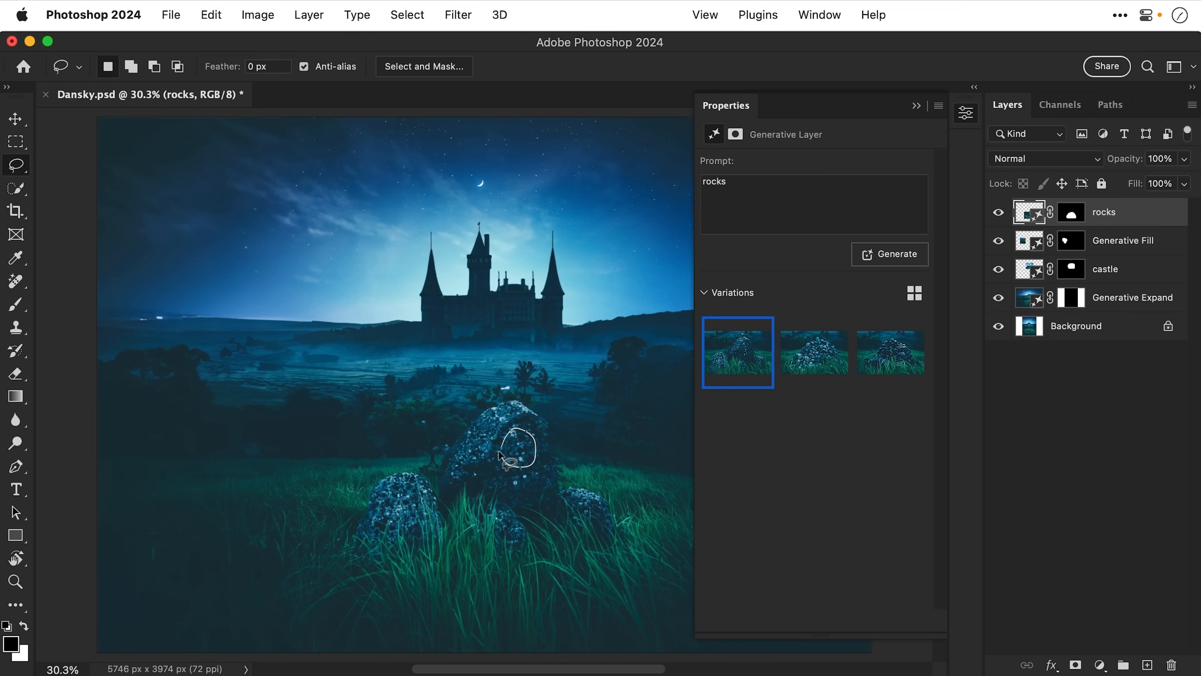
Generative Fill a 'ladybird' onto the big rock and keep the second, smaller variation.
type("ladyb")
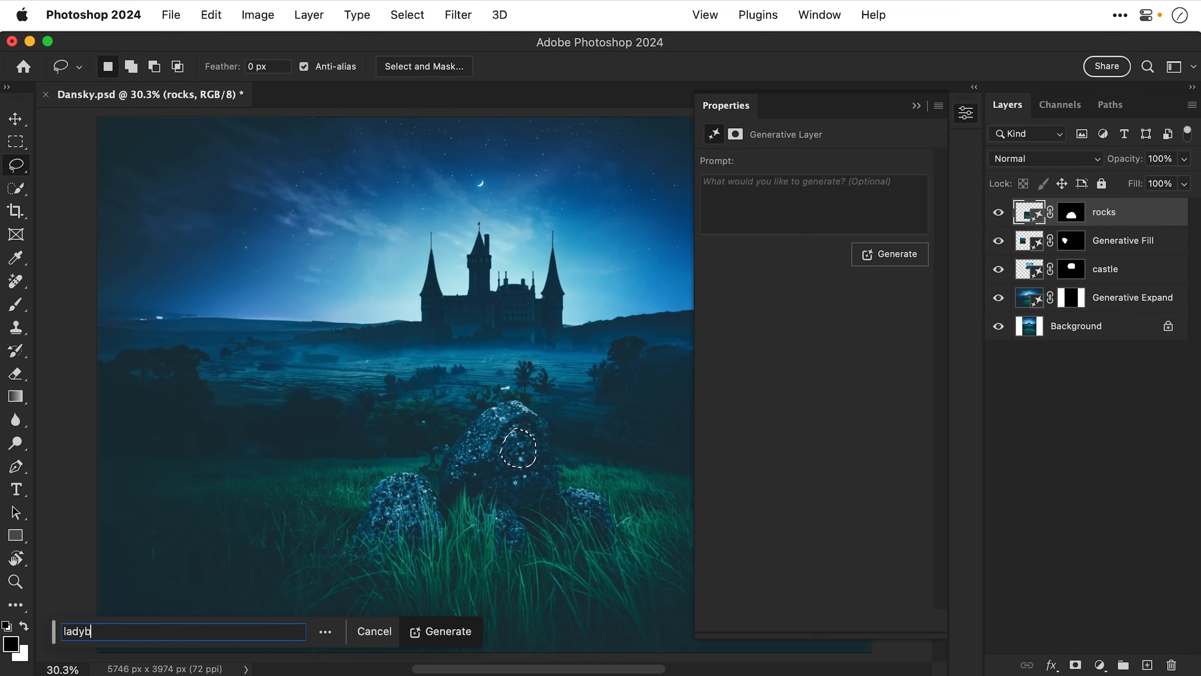
left_click(441, 630)
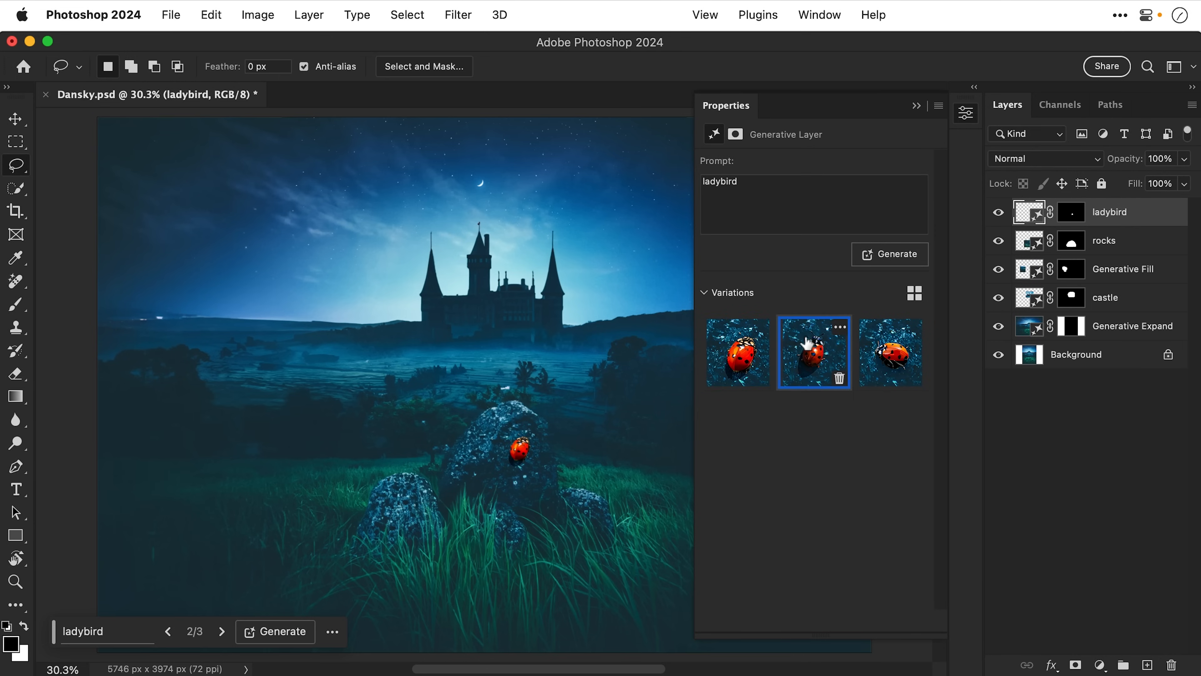
left_click(890, 353)
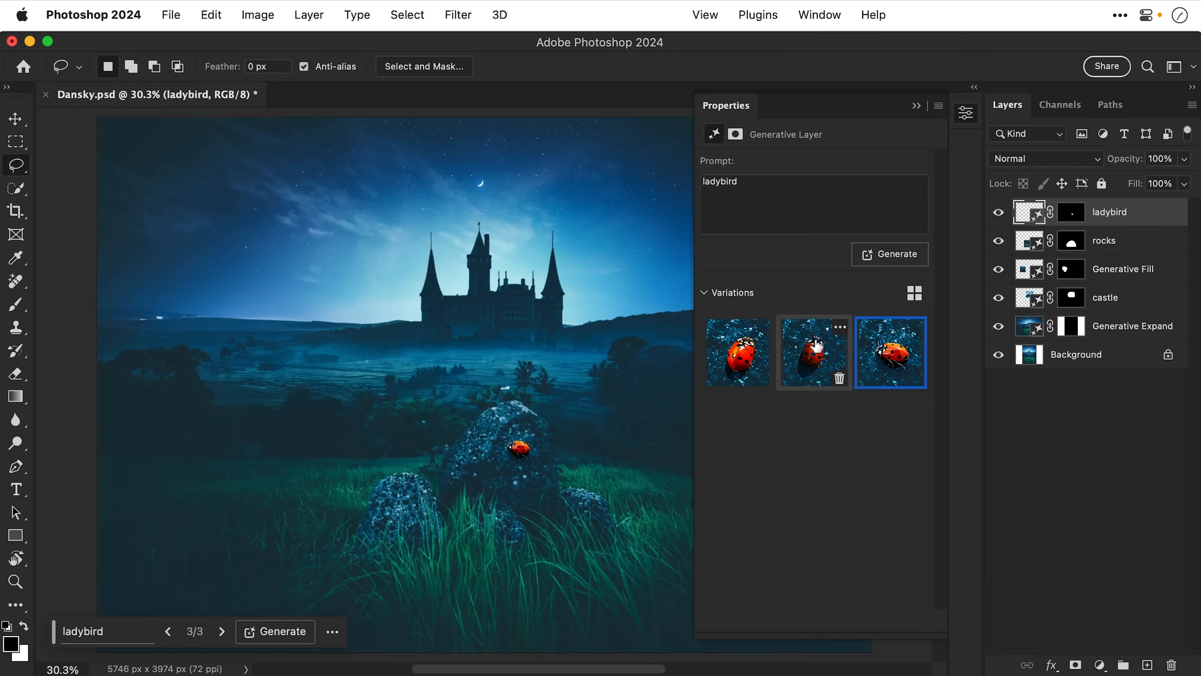
left_click(813, 352)
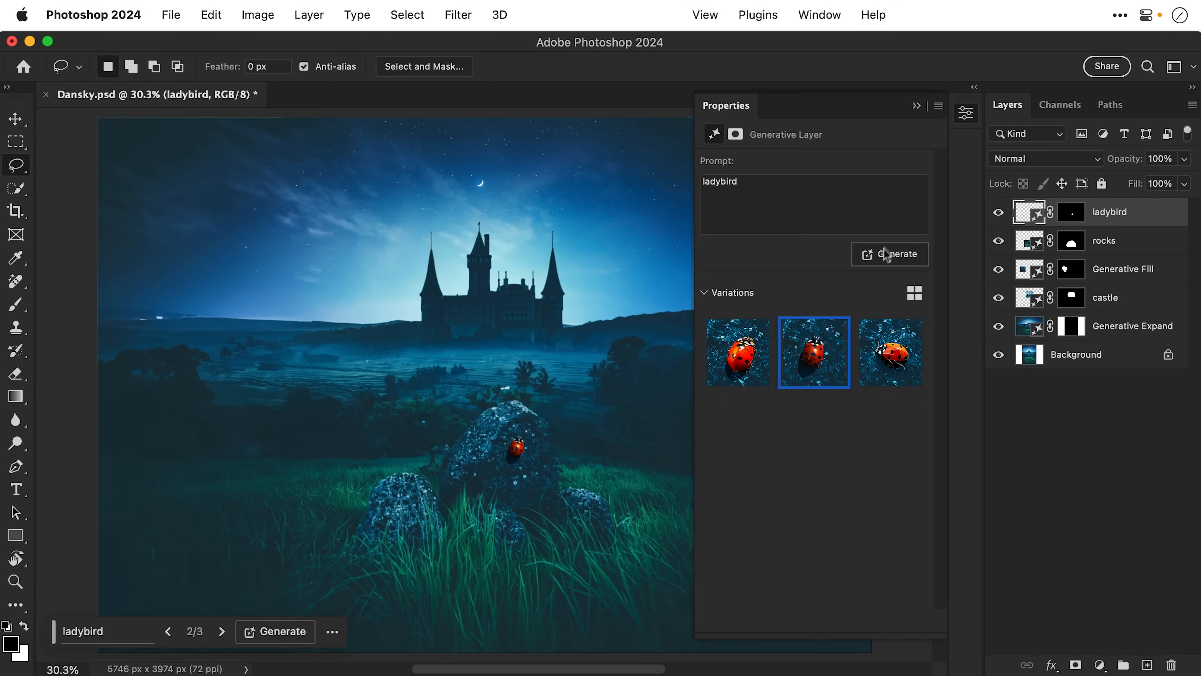
left_click(964, 112)
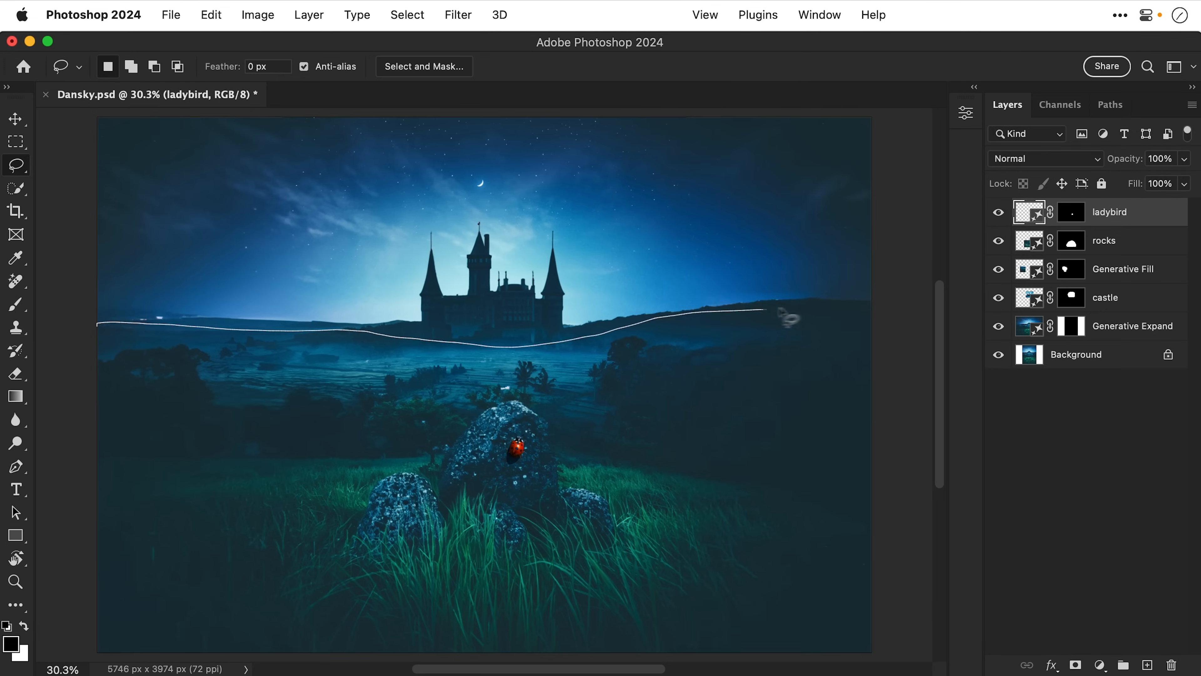
Lasso the middle-ground band and Generative Fill it with city and trees layers.
left_click_drag(789, 318, 556, 451)
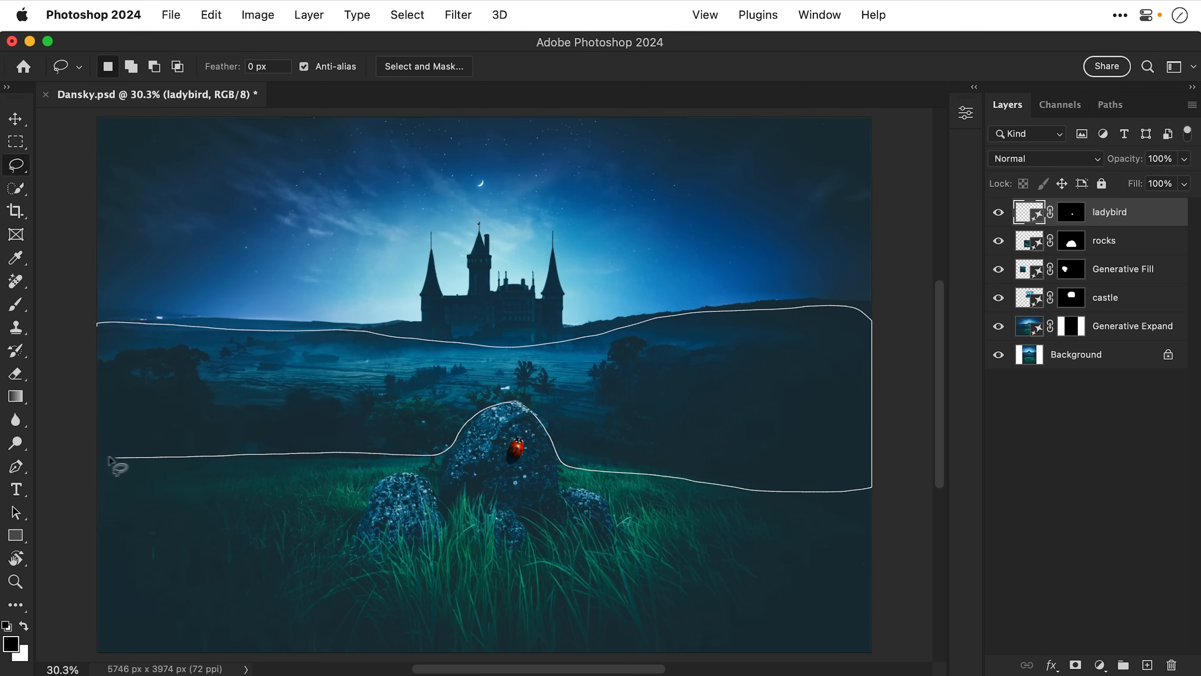
left_click(118, 467)
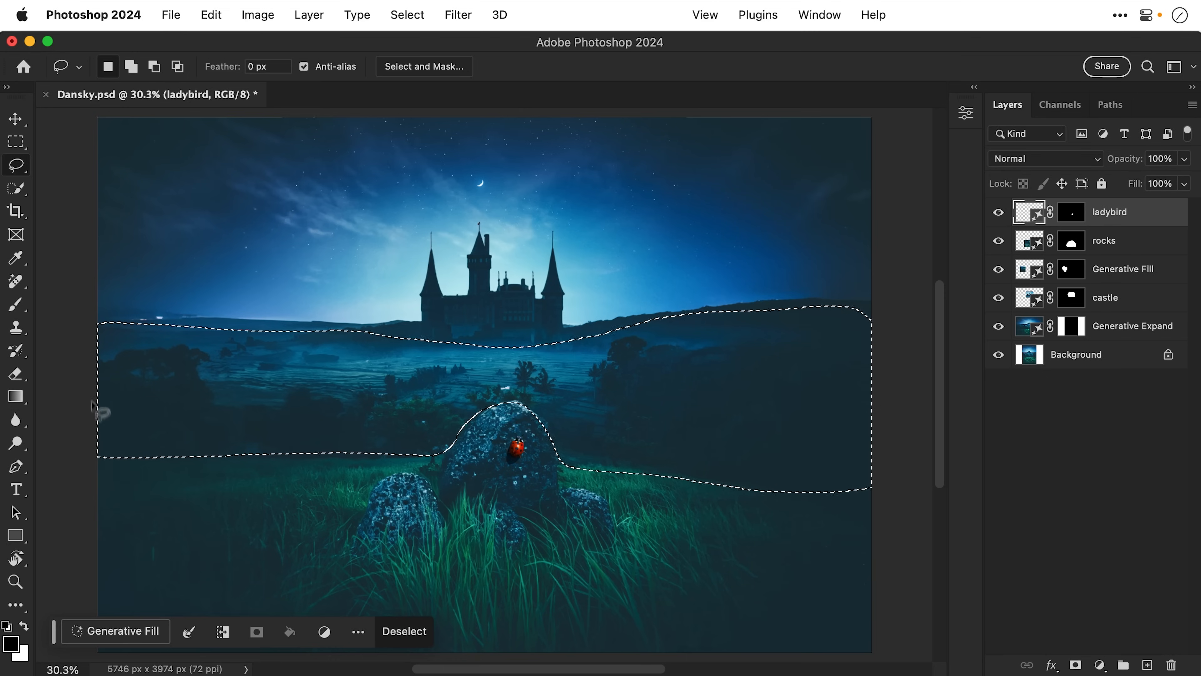
left_click(115, 630)
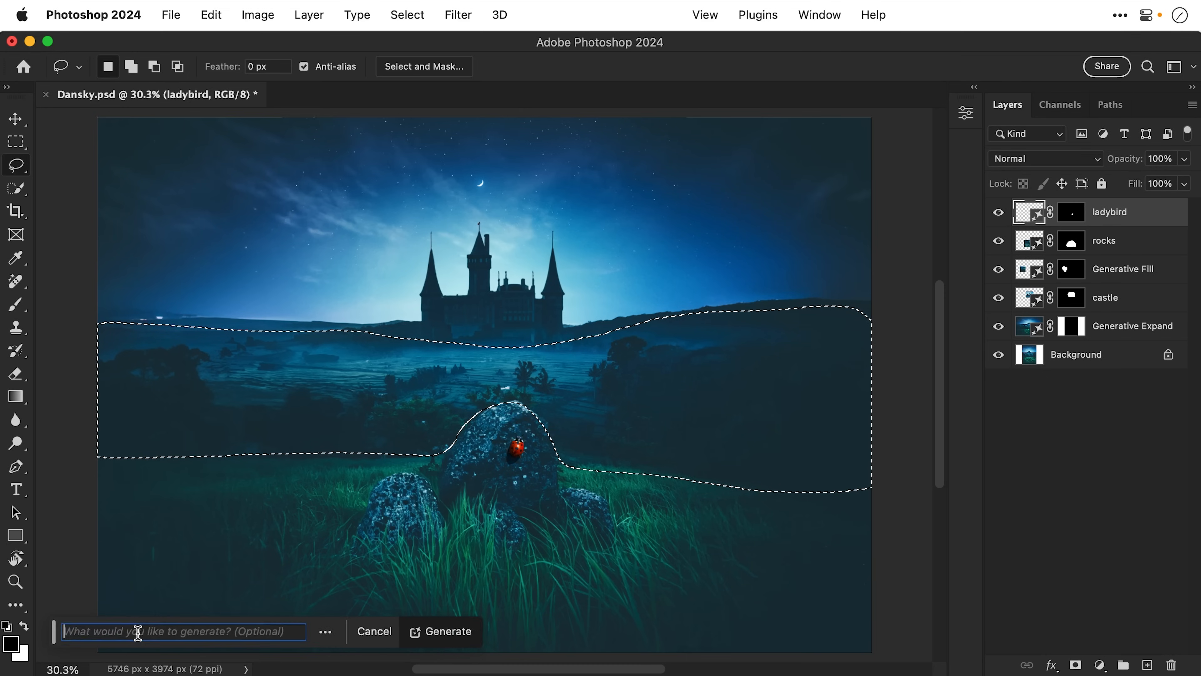
left_click(440, 630)
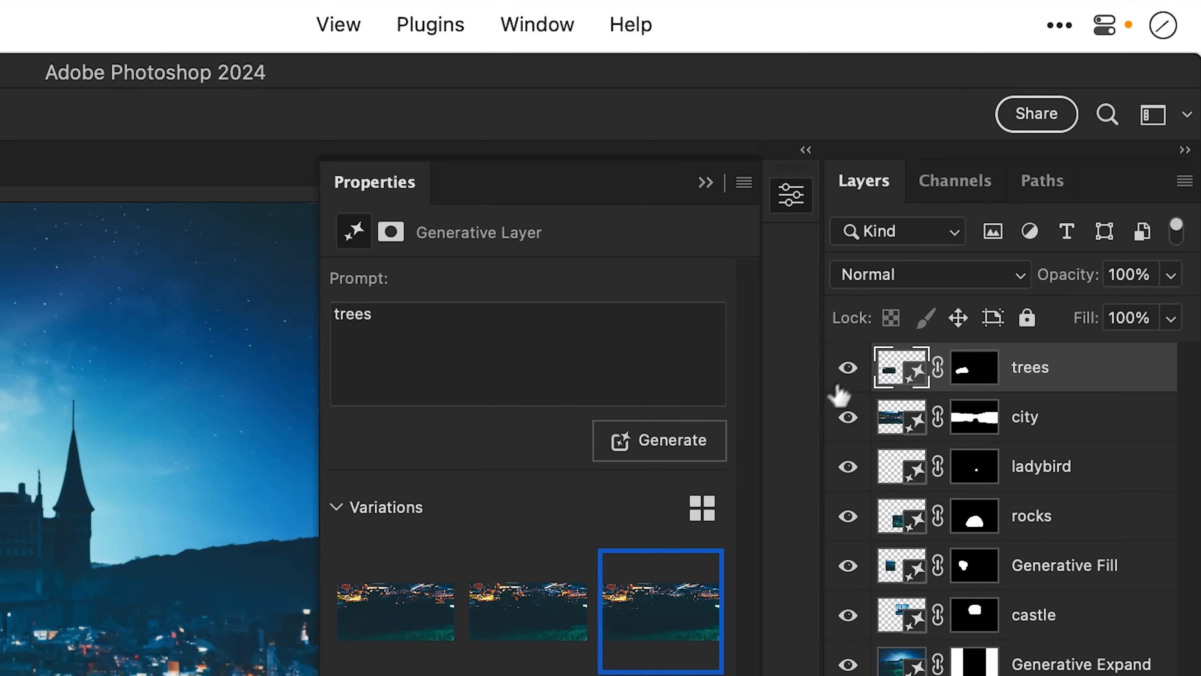
Hide the new trees and city layers so the scene looks unchanged.
left_click(848, 367)
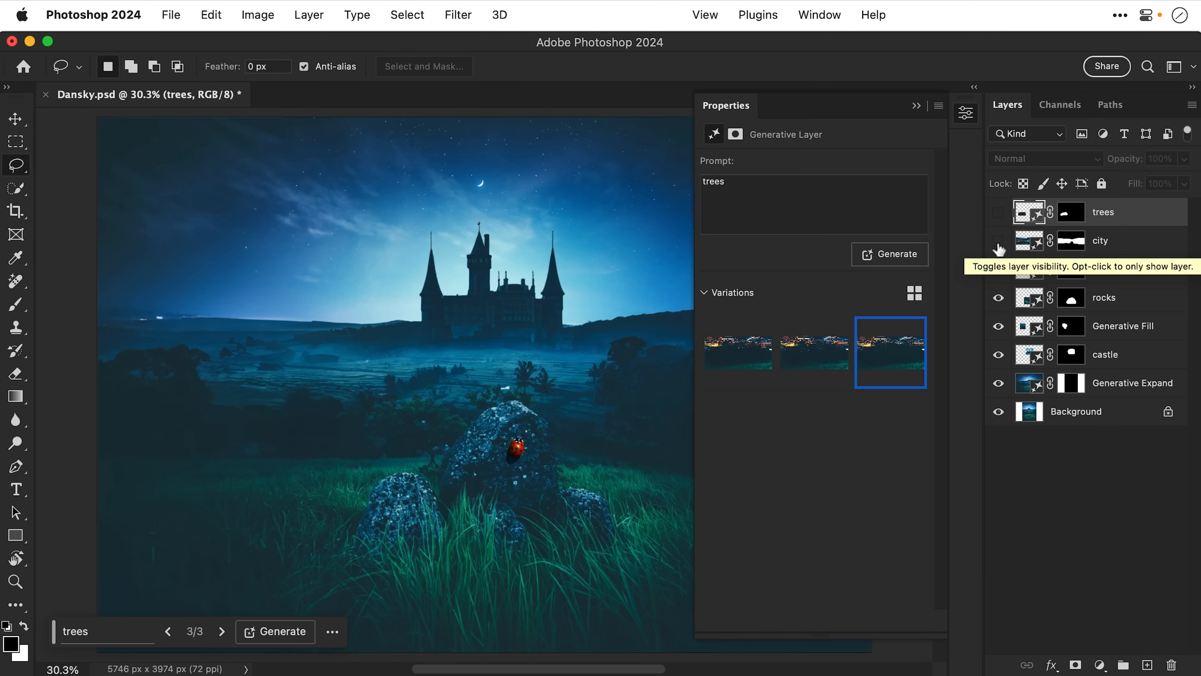
left_click(965, 112)
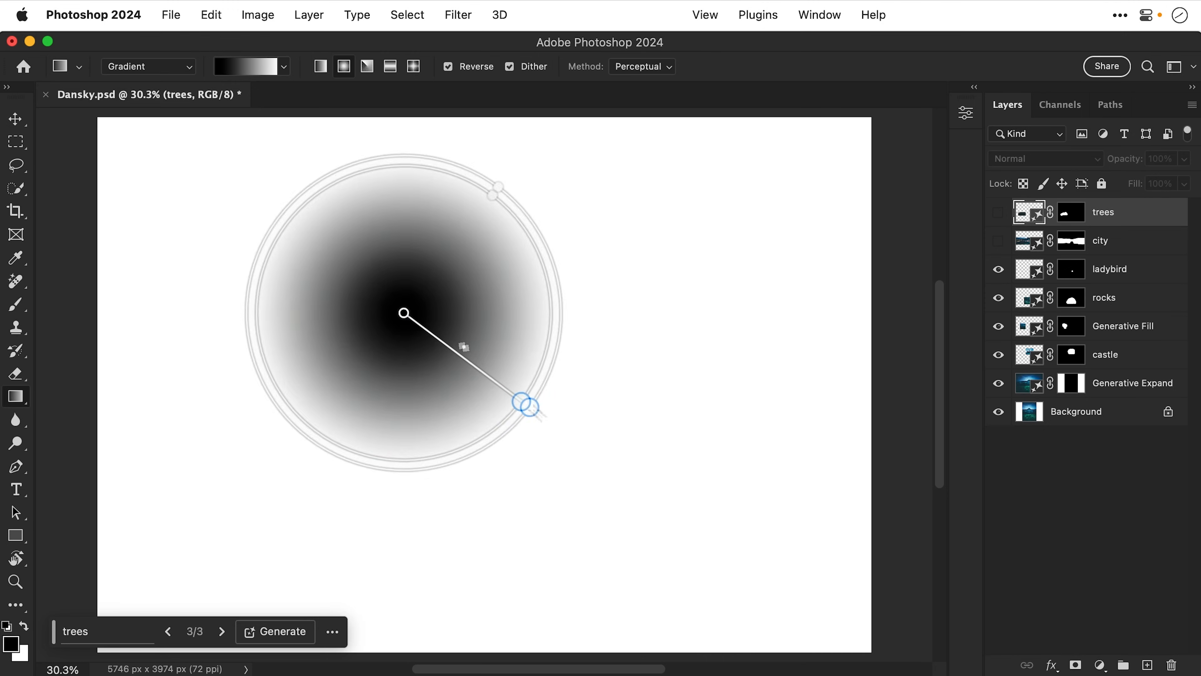
left_click_drag(525, 403, 697, 222)
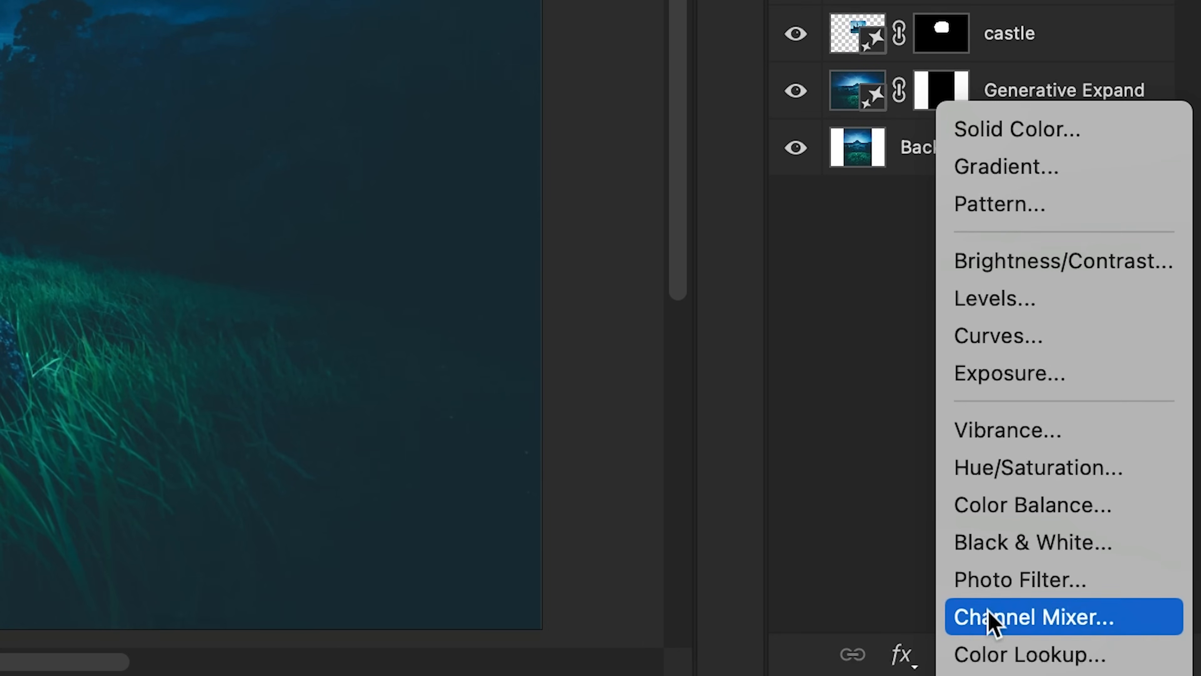
Add an Exposure adjustment layer and choose the plain black-to-white Basics gradient.
left_click(1009, 372)
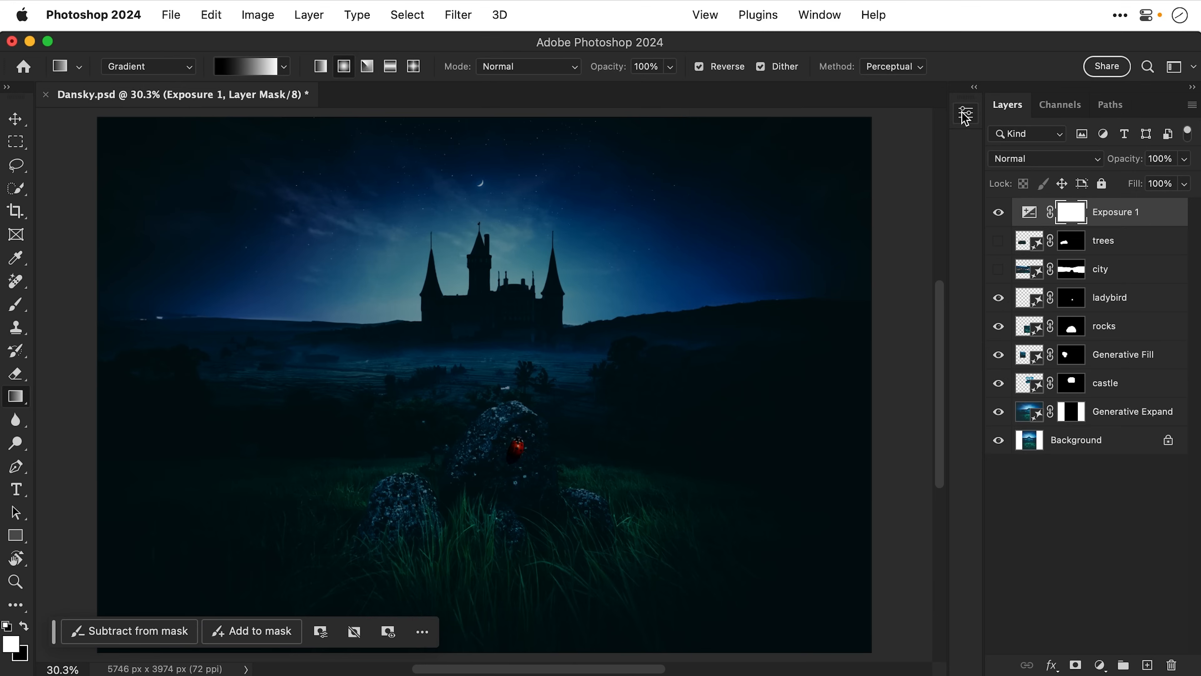
left_click(245, 65)
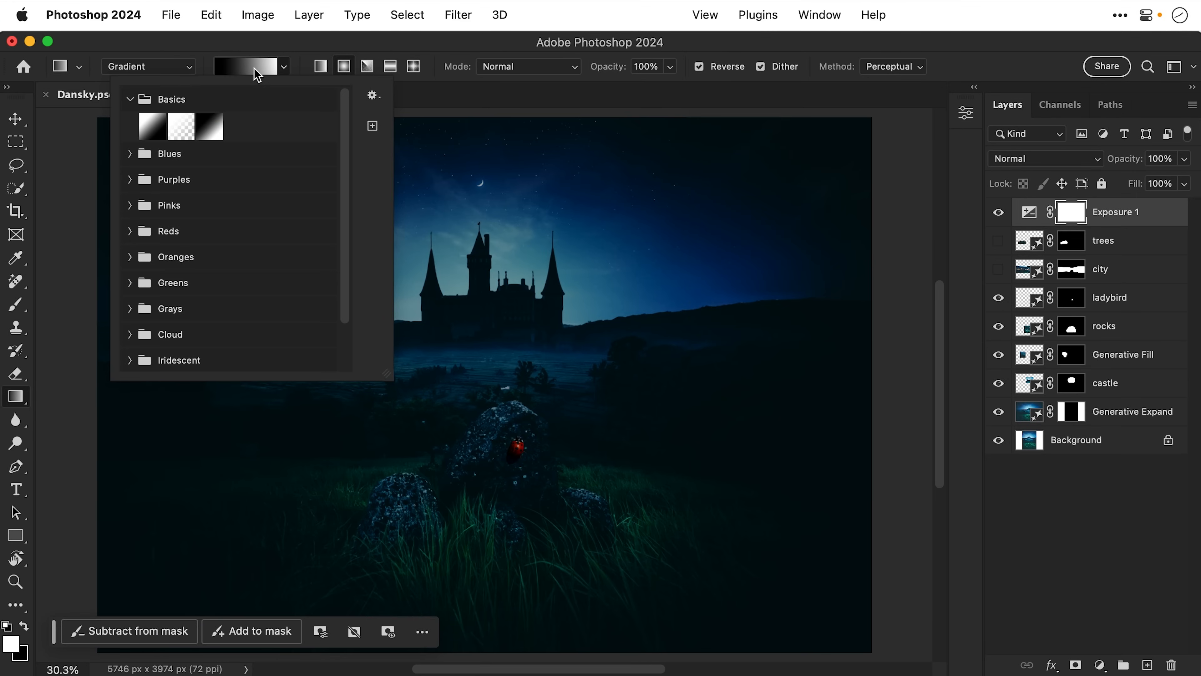
left_click(153, 127)
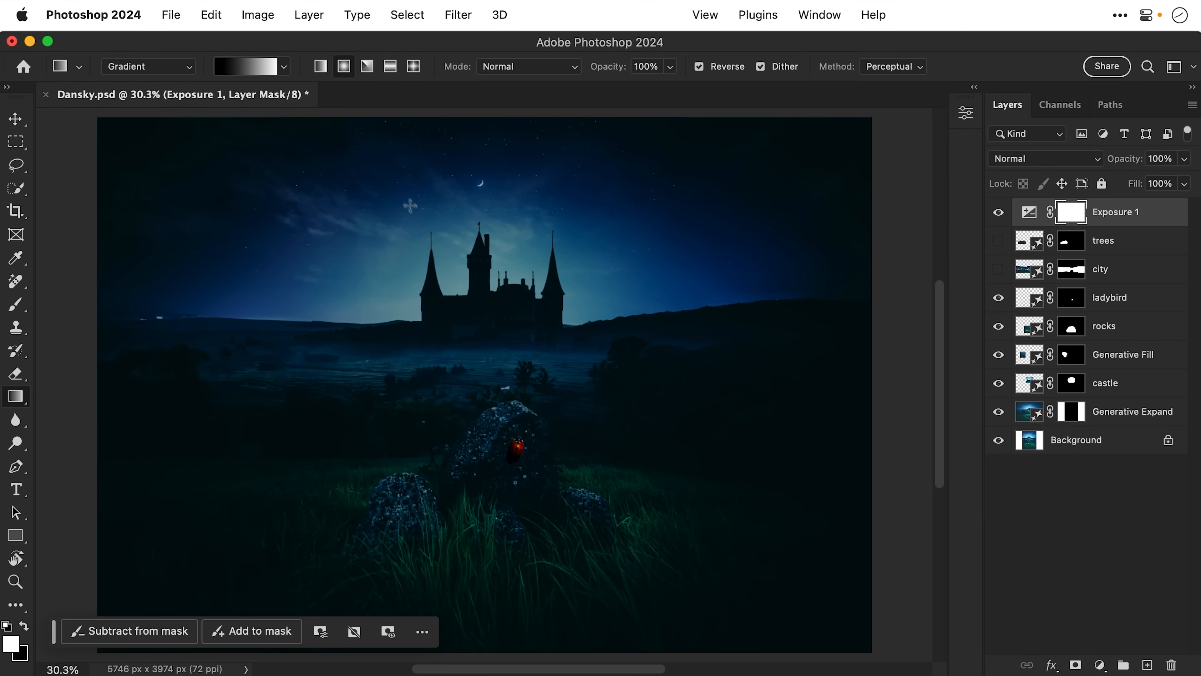
Draw a radial spotlight on the Exposure mask centred beside the rocks and castle.
left_click_drag(483, 395, 776, 310)
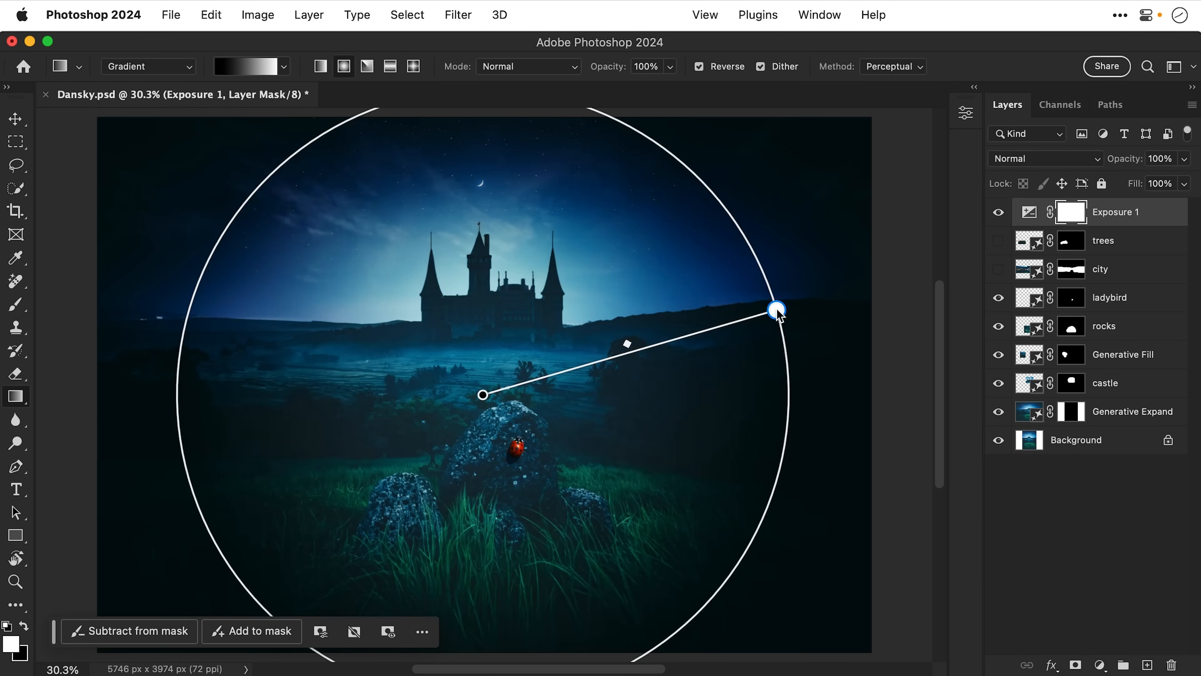
left_click_drag(775, 310, 640, 375)
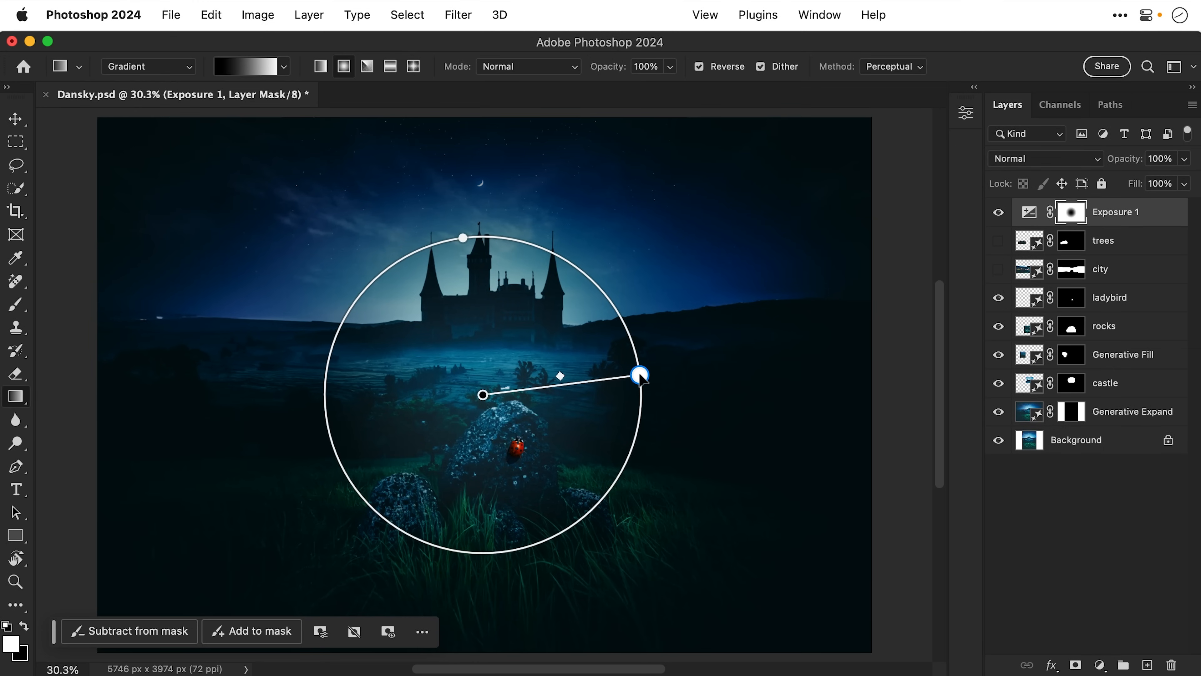
left_click_drag(639, 376, 601, 479)
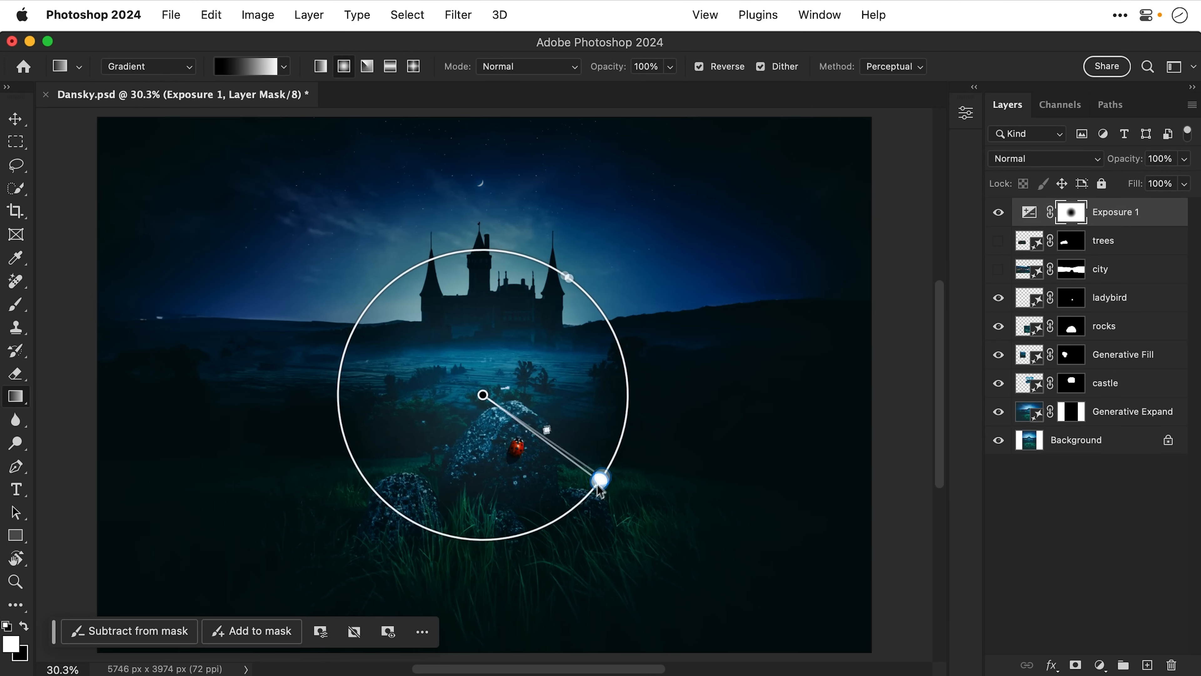
left_click_drag(601, 481, 318, 549)
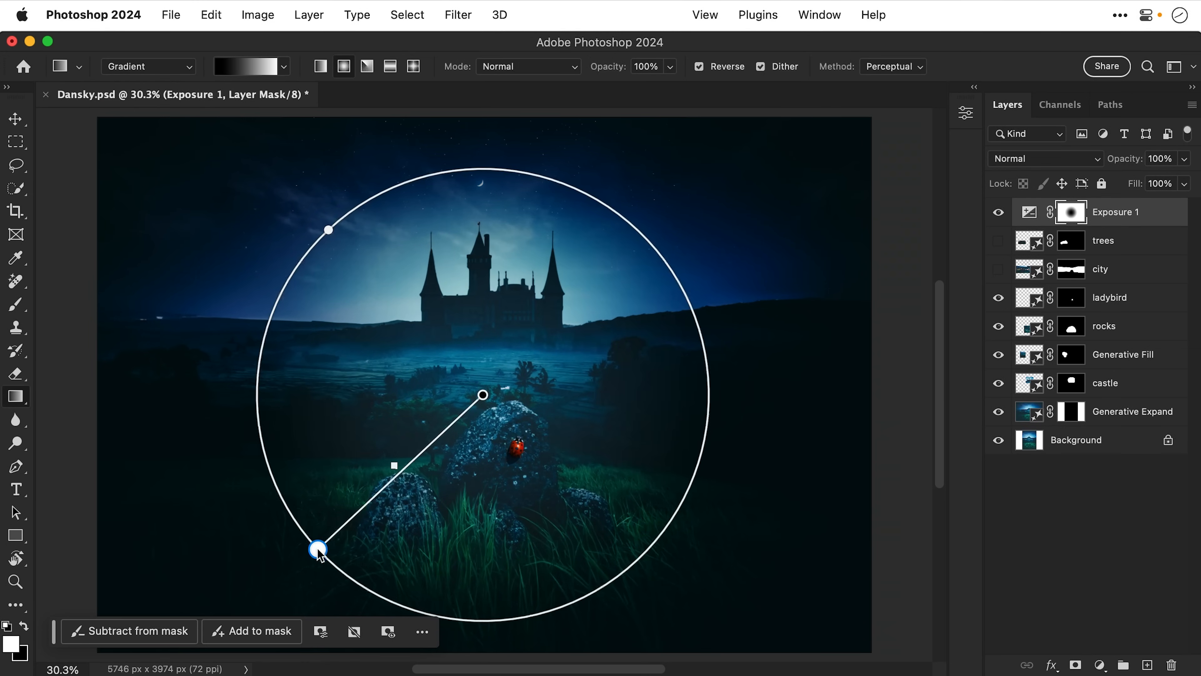
left_click_drag(317, 549, 559, 388)
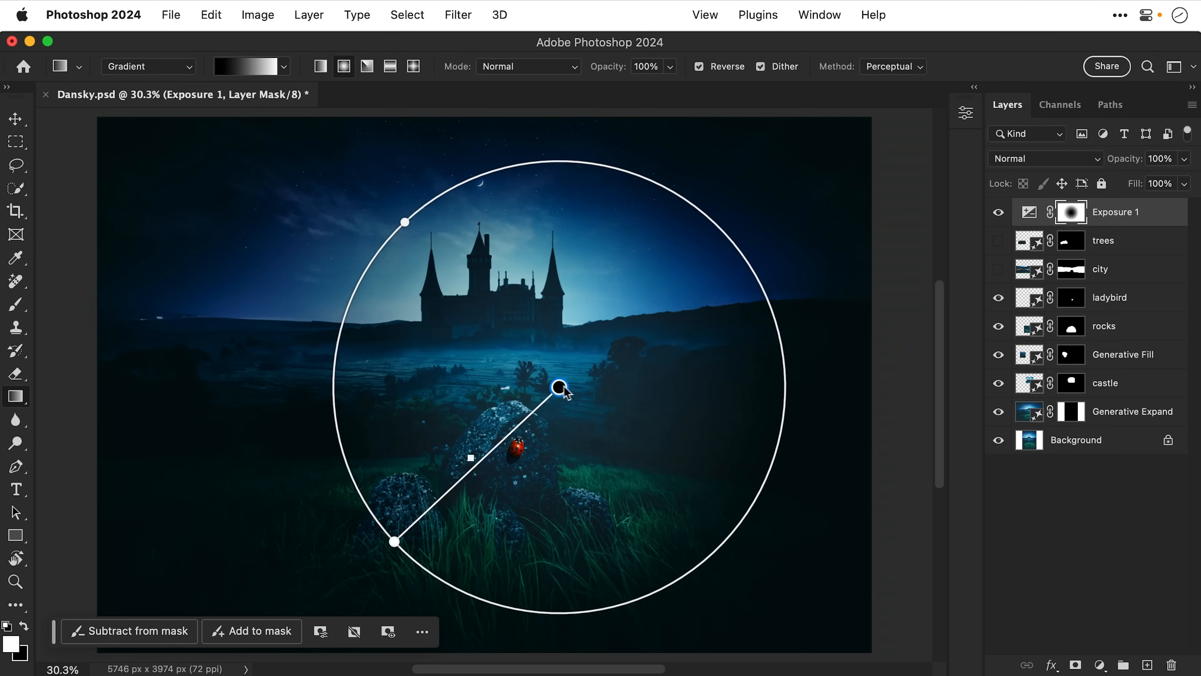
left_click_drag(559, 389, 572, 390)
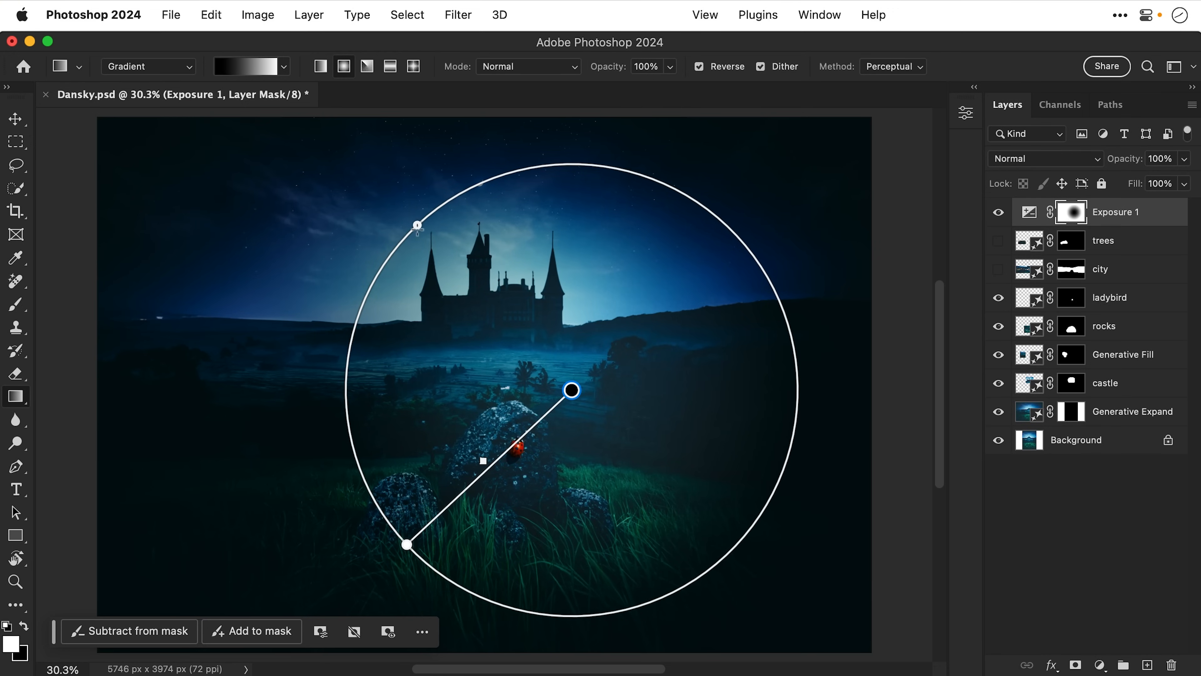
Stretch the spotlight into a tilted ellipse narrowed toward the castle.
left_click_drag(417, 225, 473, 285)
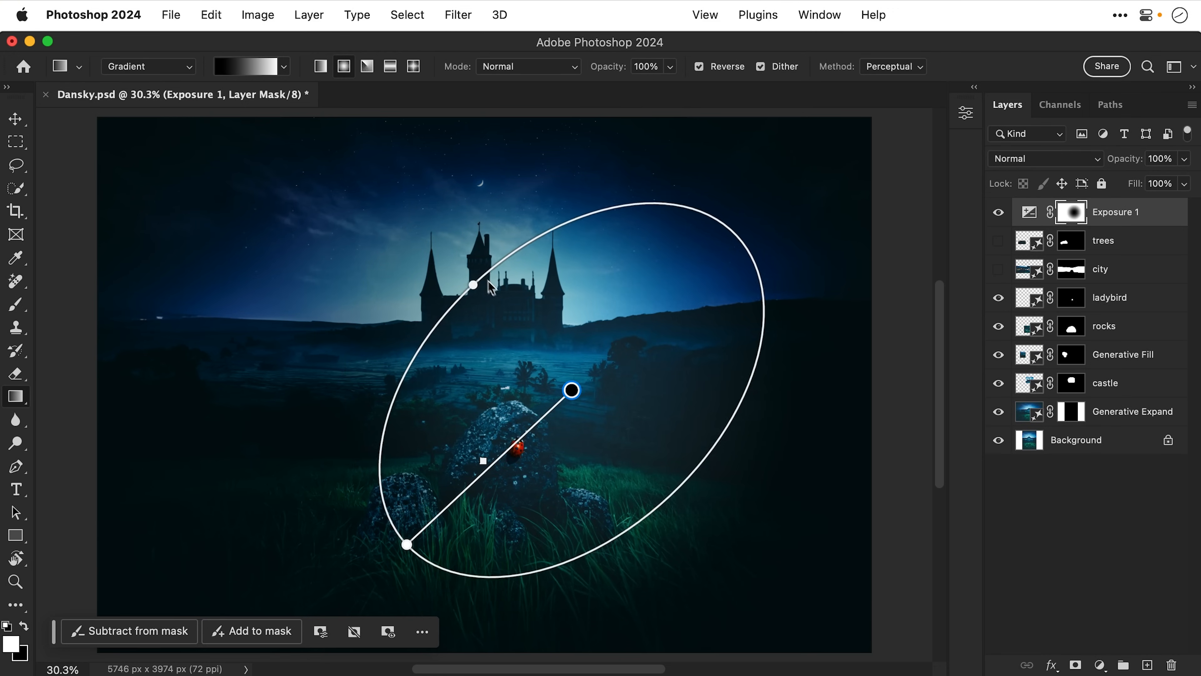
left_click_drag(473, 285, 521, 334)
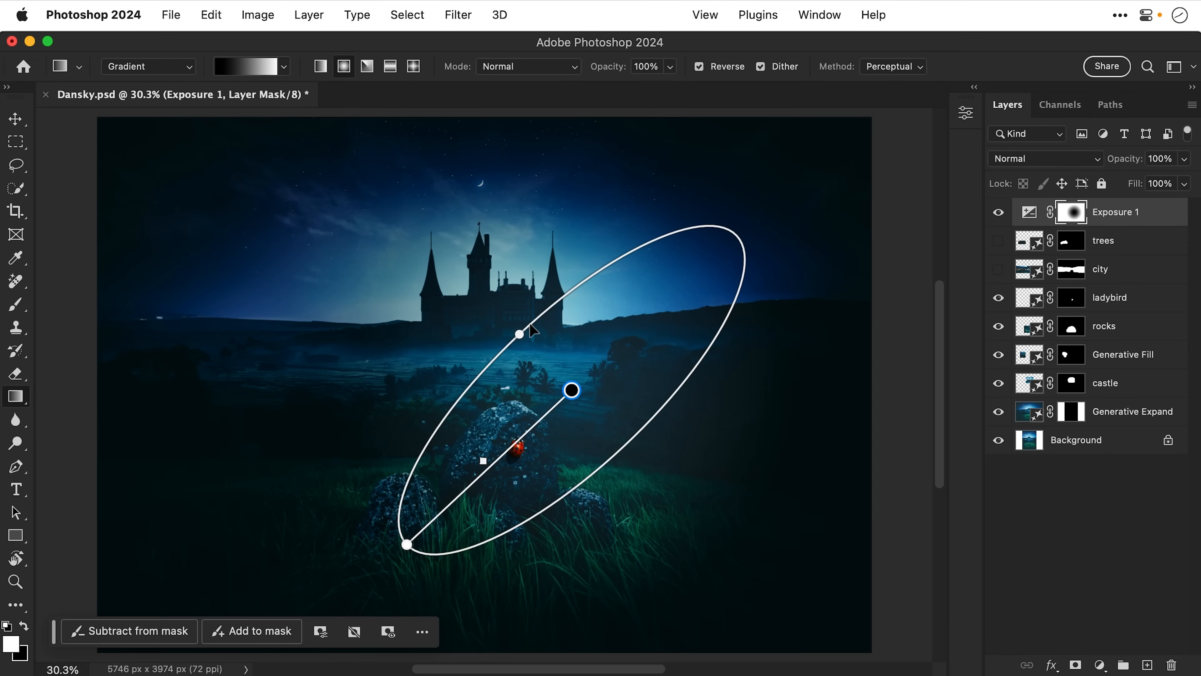